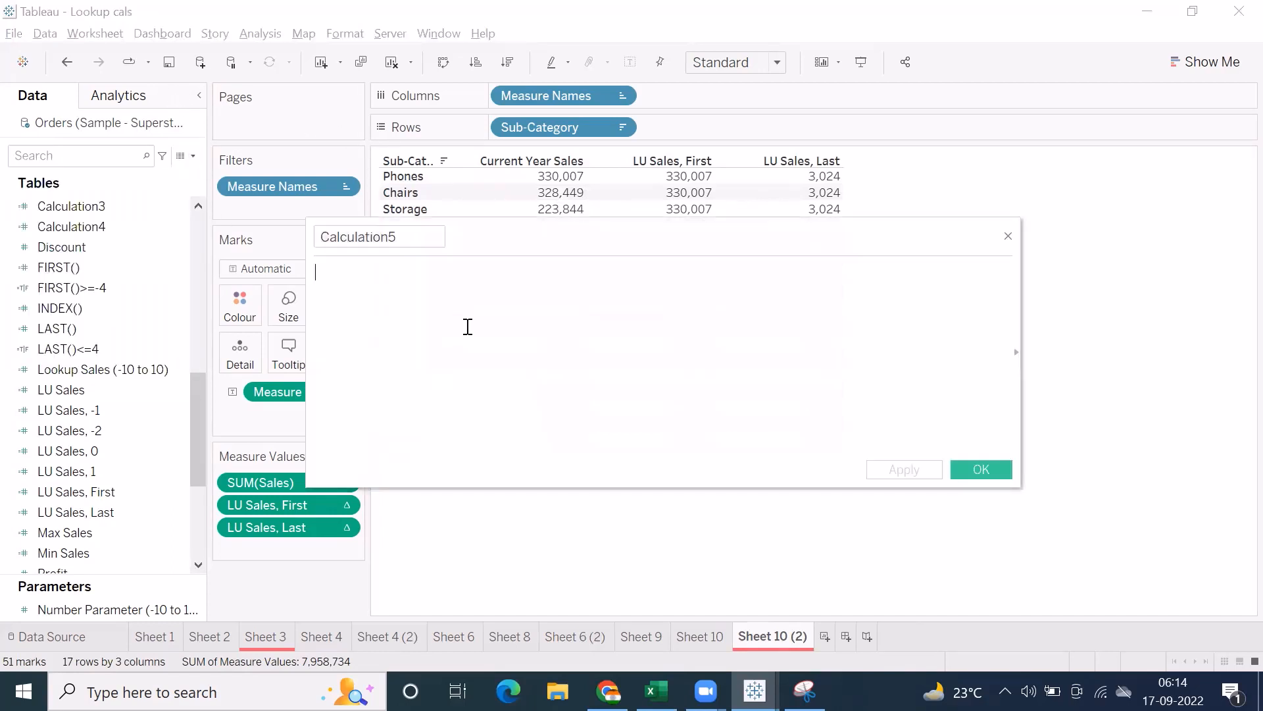
# - Enter the formula LOOKUP(SUM([Sales]),FIRST()) in a new calculated field
pyautogui.write('LOOKUP(sum')
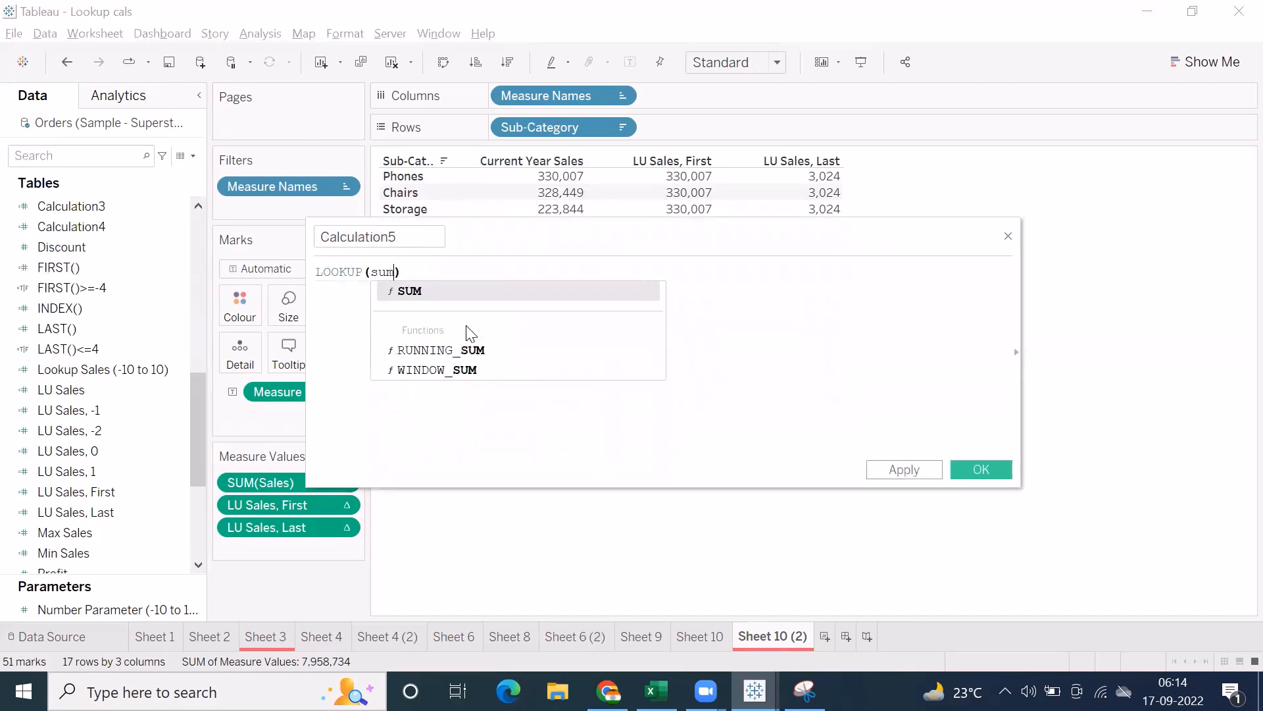
pyautogui.click(409, 290)
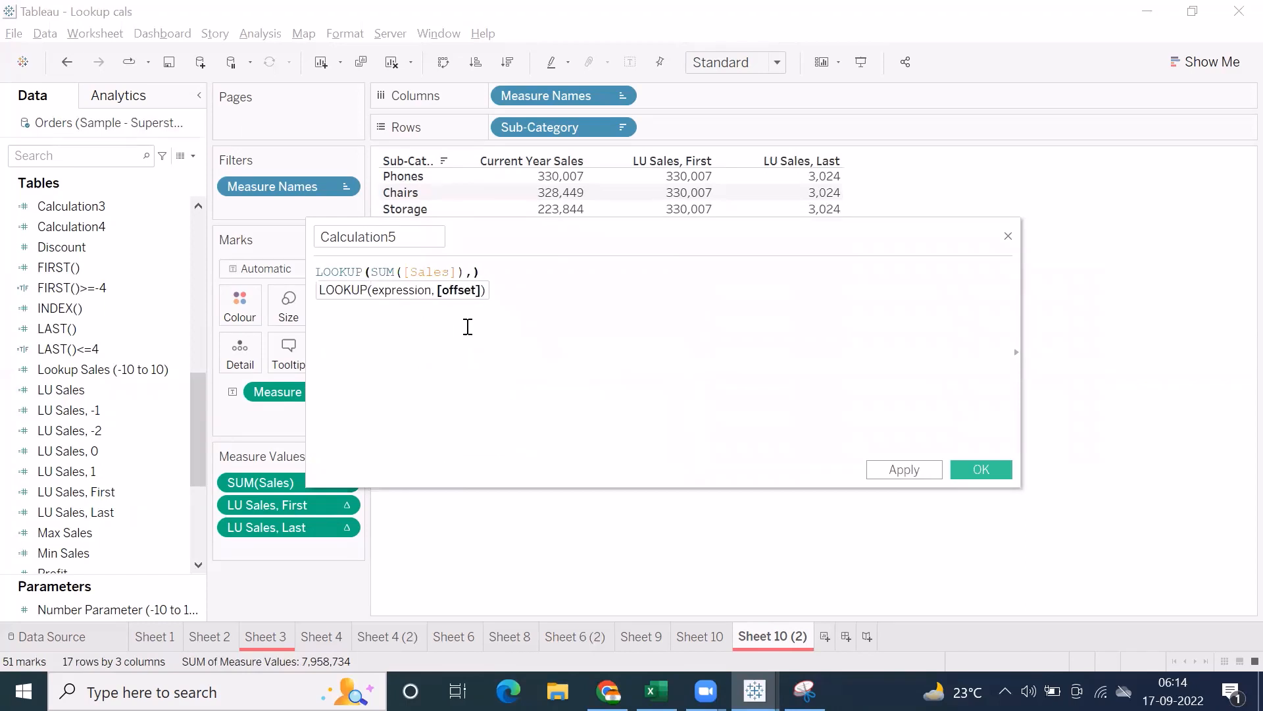
pyautogui.write('FIRST()')
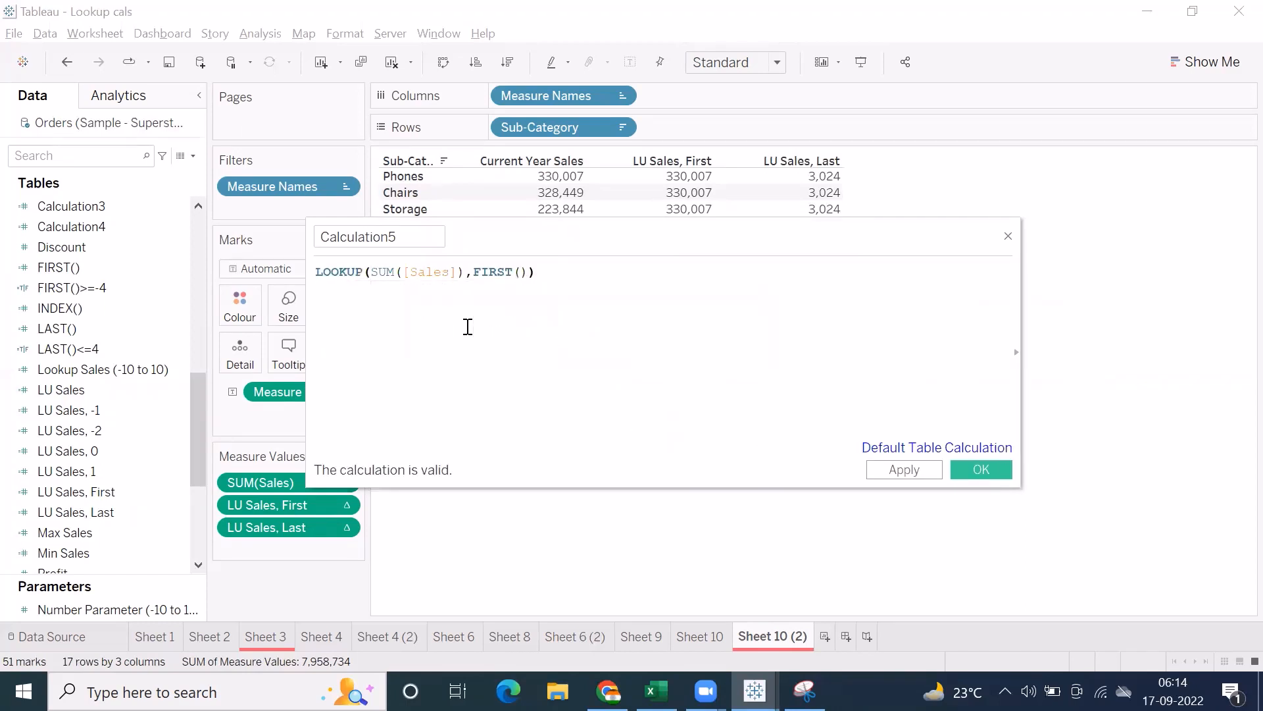
pyautogui.click(532, 271)
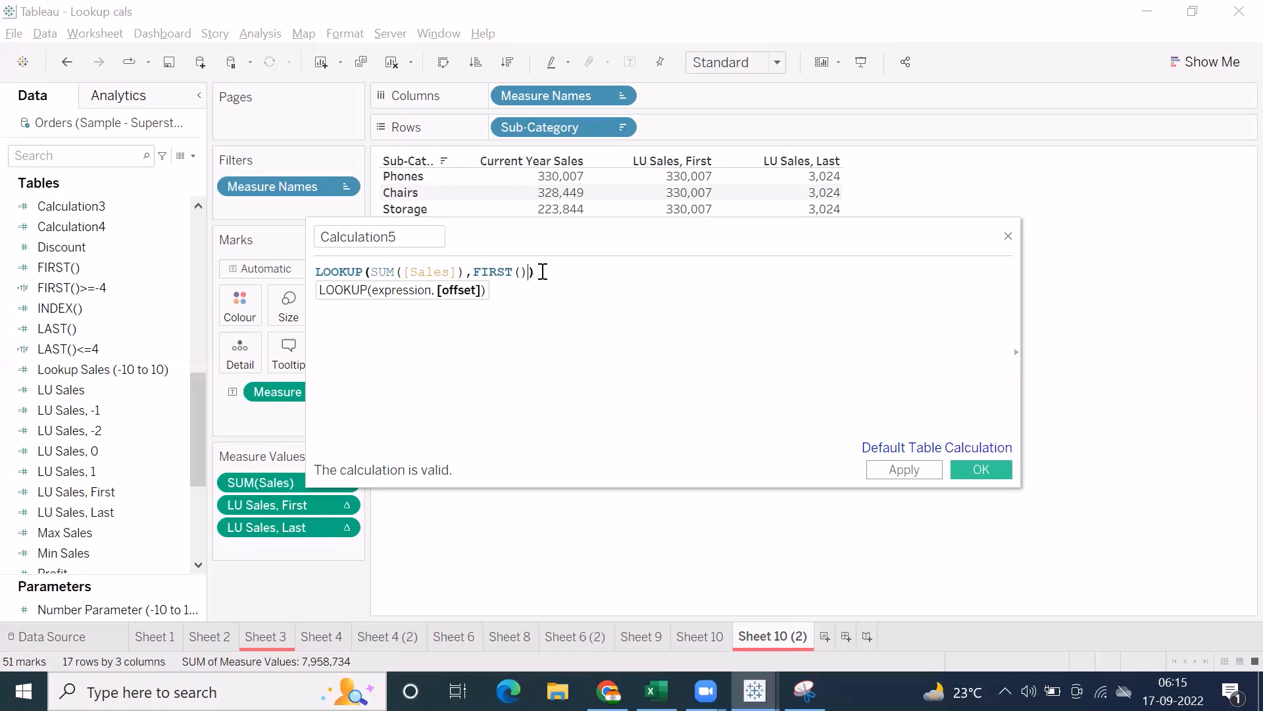
pyautogui.write(')')
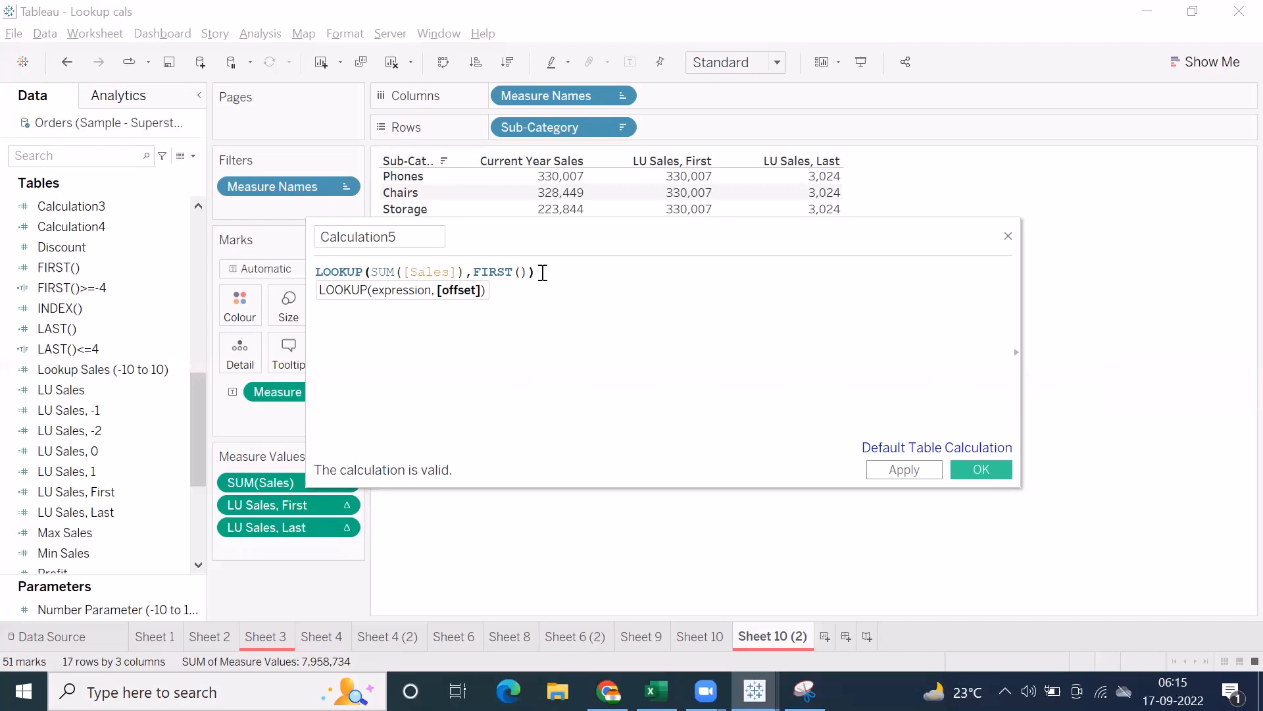
# - Change it to FIRST()+1, save as 'LU Sales, First+1' and add it as a column showing 328,449
pyautogui.write('+1')
pyautogui.click(379, 235)
pyautogui.write('L')
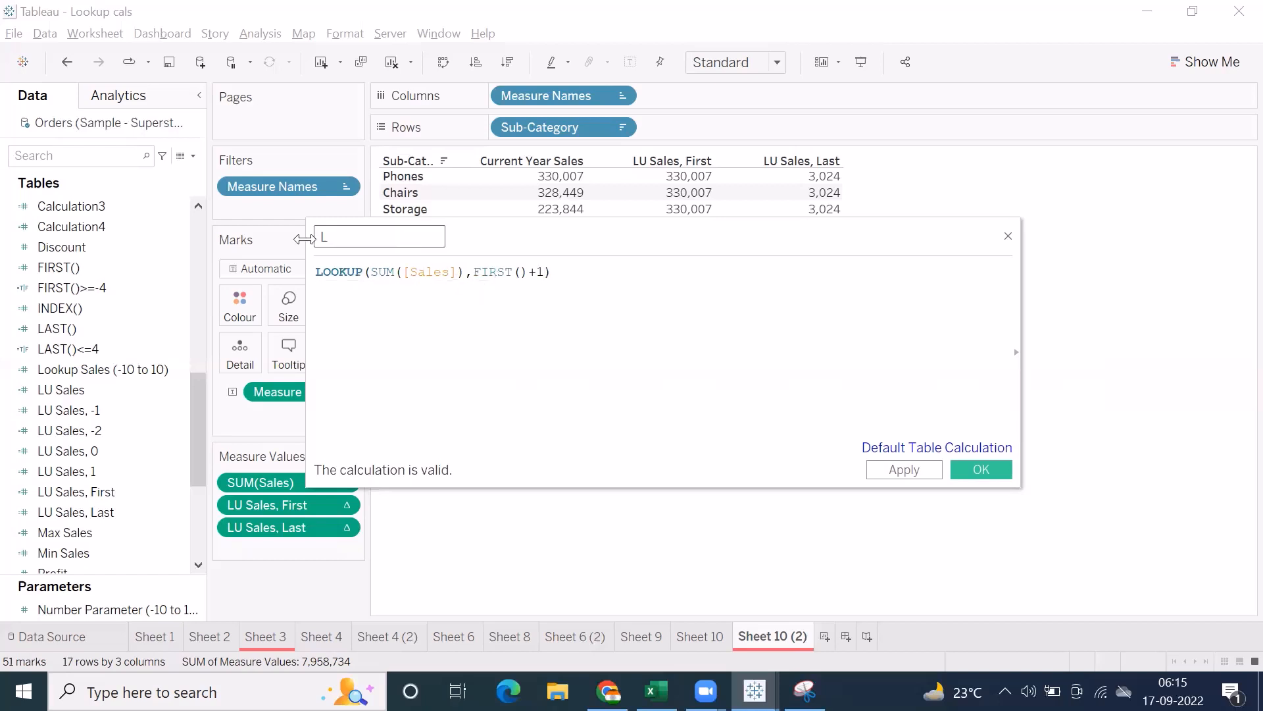
pyautogui.write('U Sales, First+1')
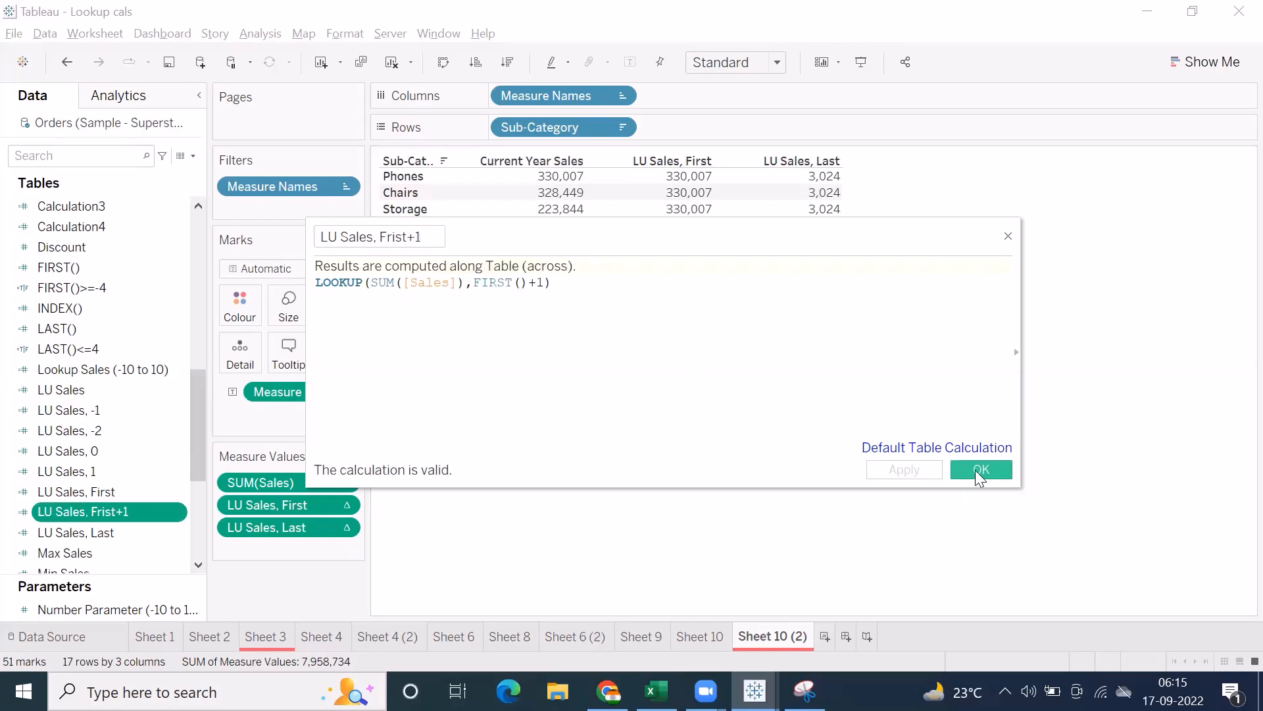
pyautogui.click(980, 470)
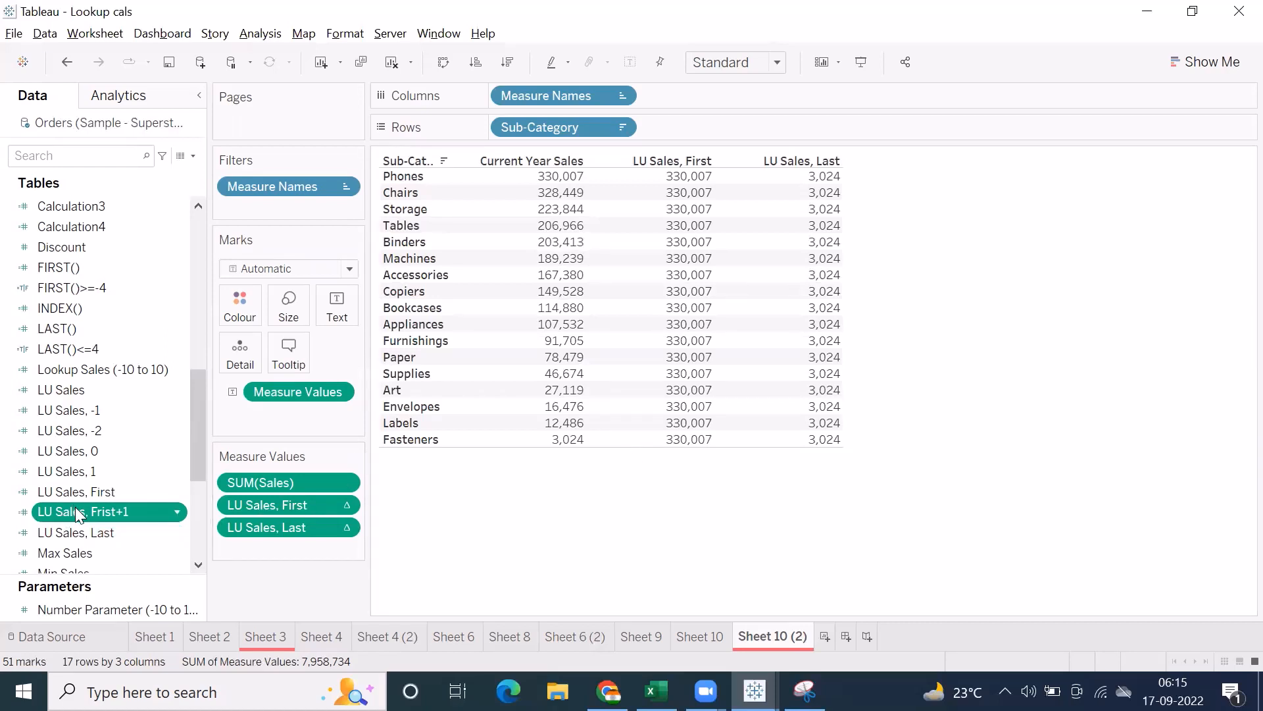
pyautogui.doubleClick(82, 512)
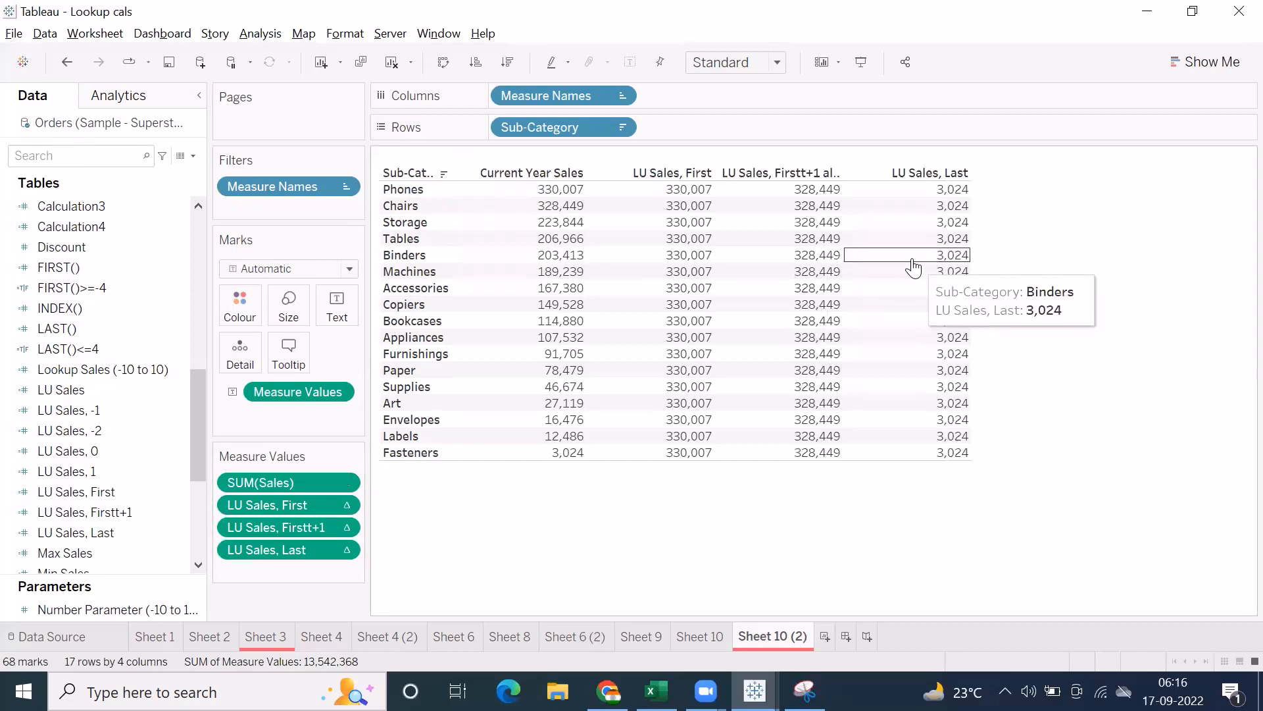
pyautogui.moveTo(778, 188)
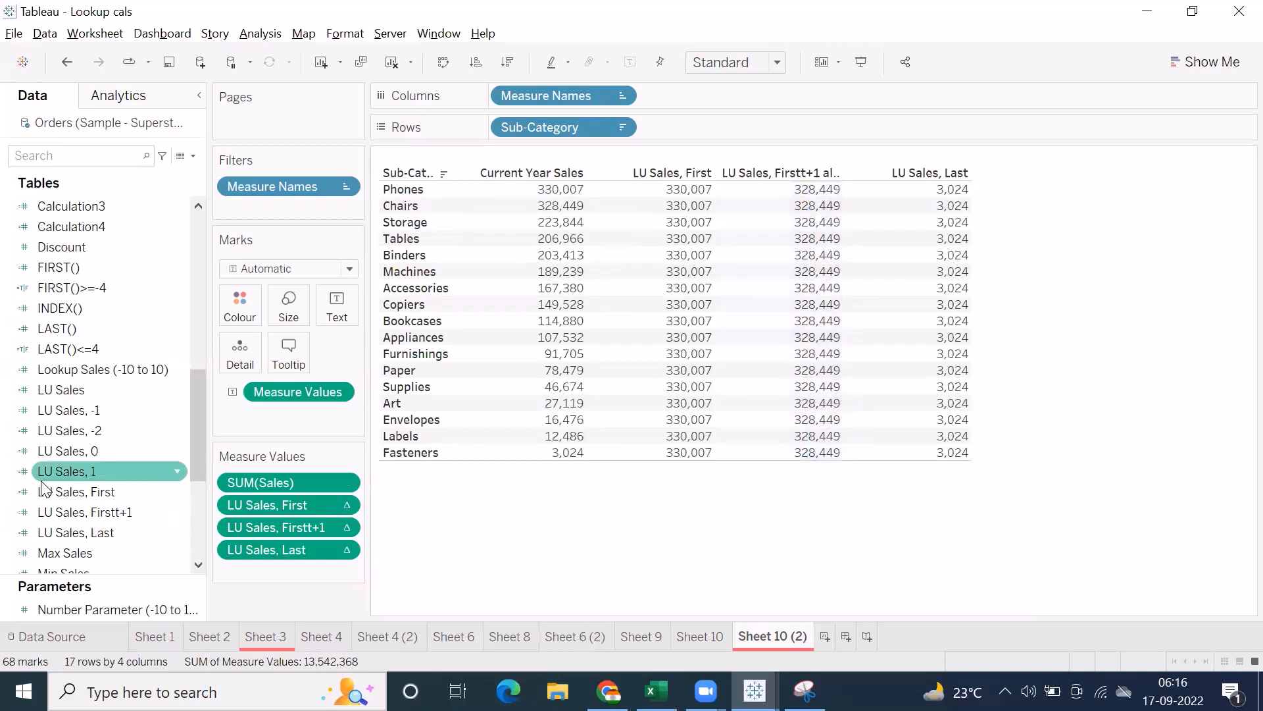
pyautogui.doubleClick(85, 512)
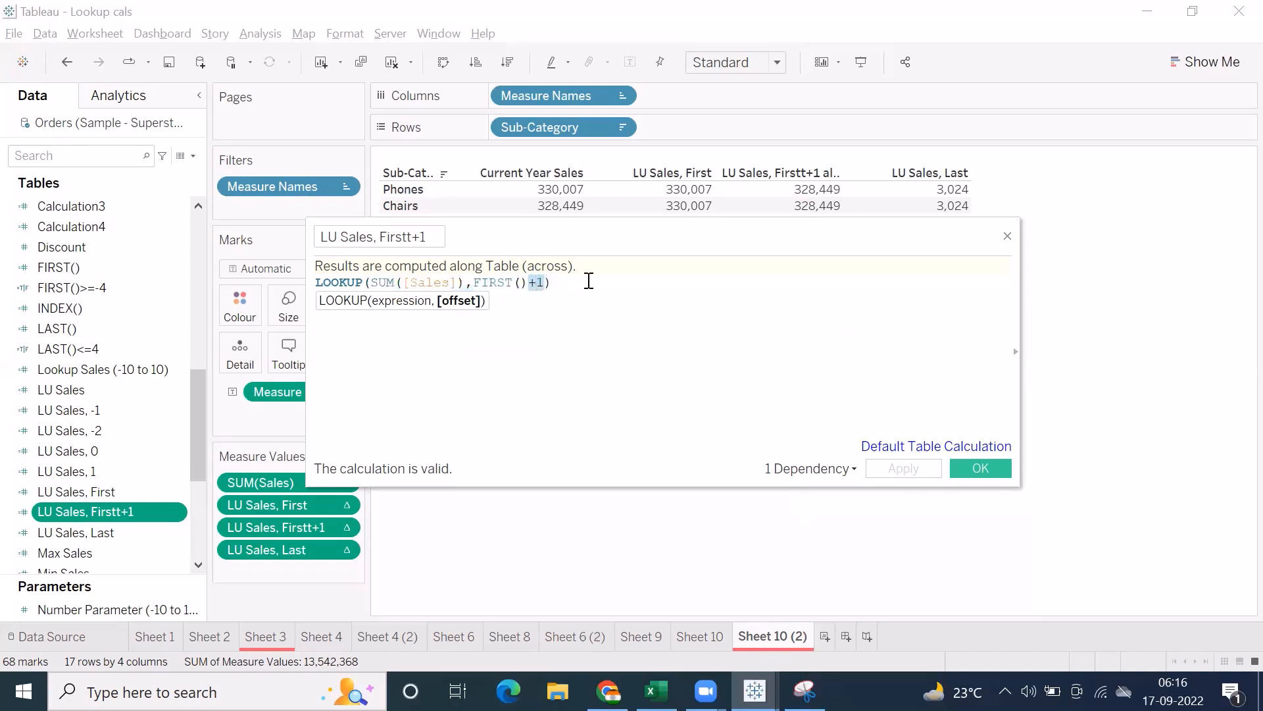
pyautogui.write('+1')
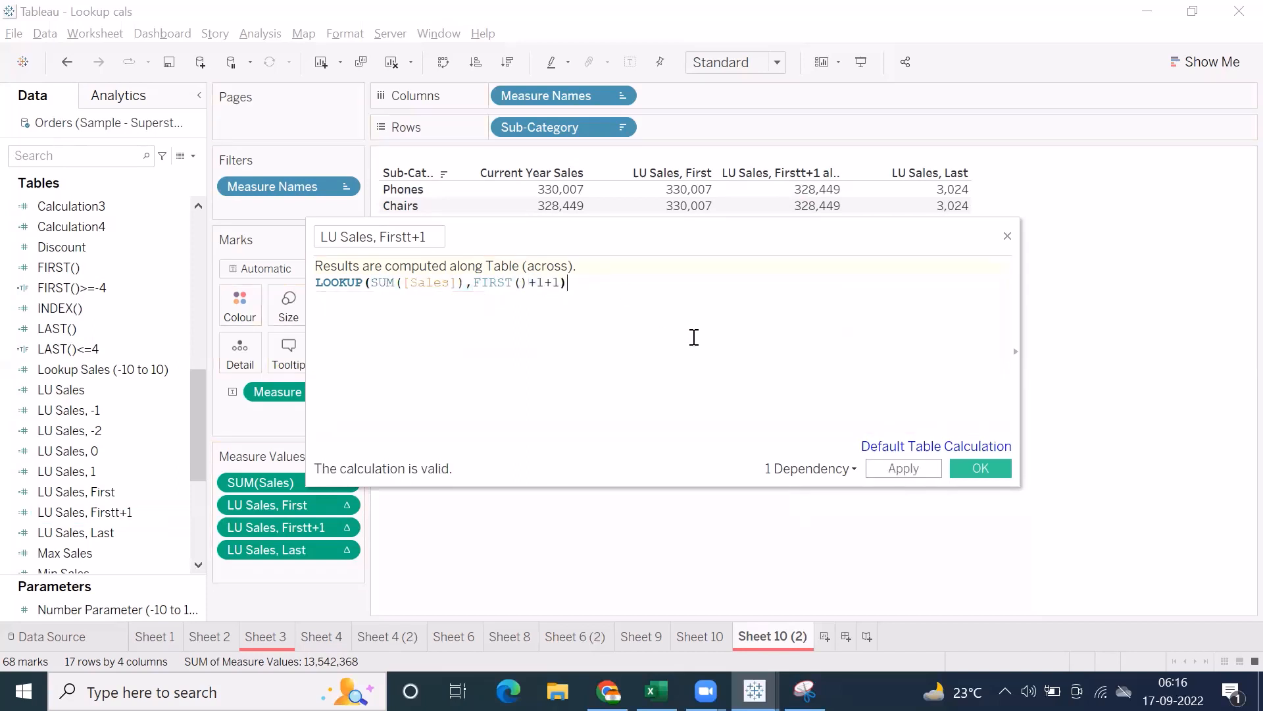
pyautogui.moveTo(603, 366)
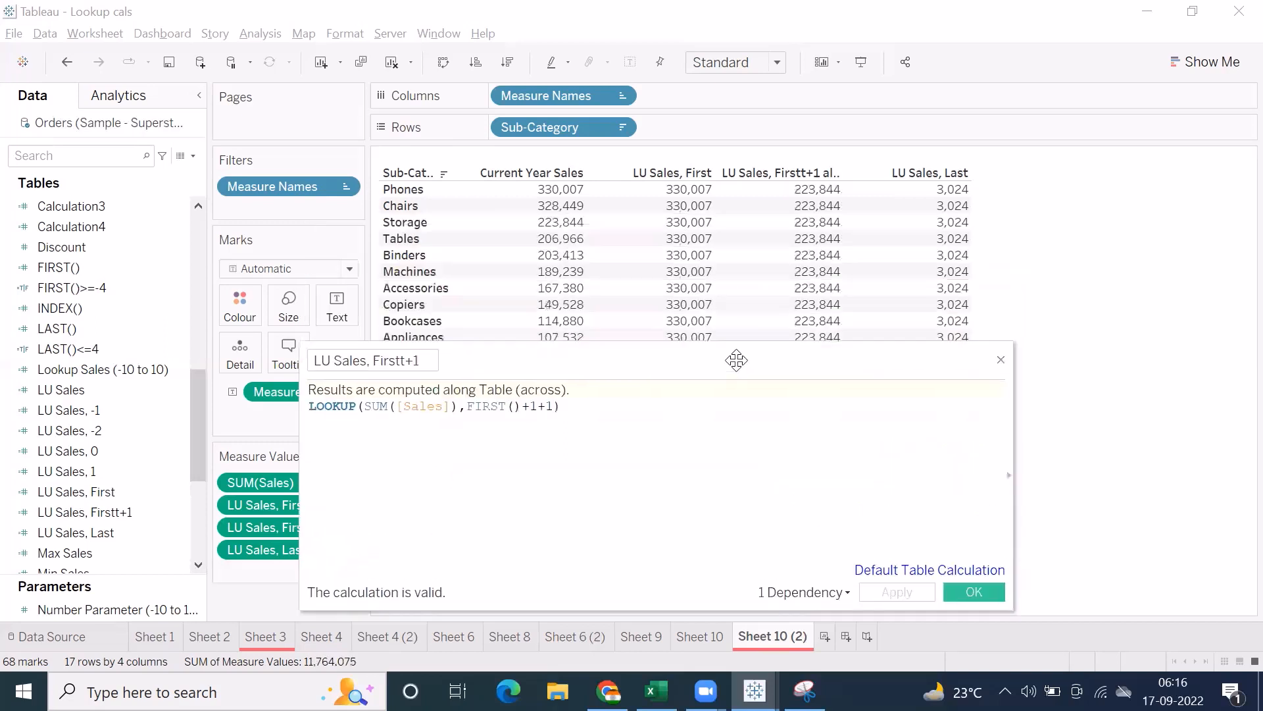
pyautogui.click(584, 407)
pyautogui.write('2')
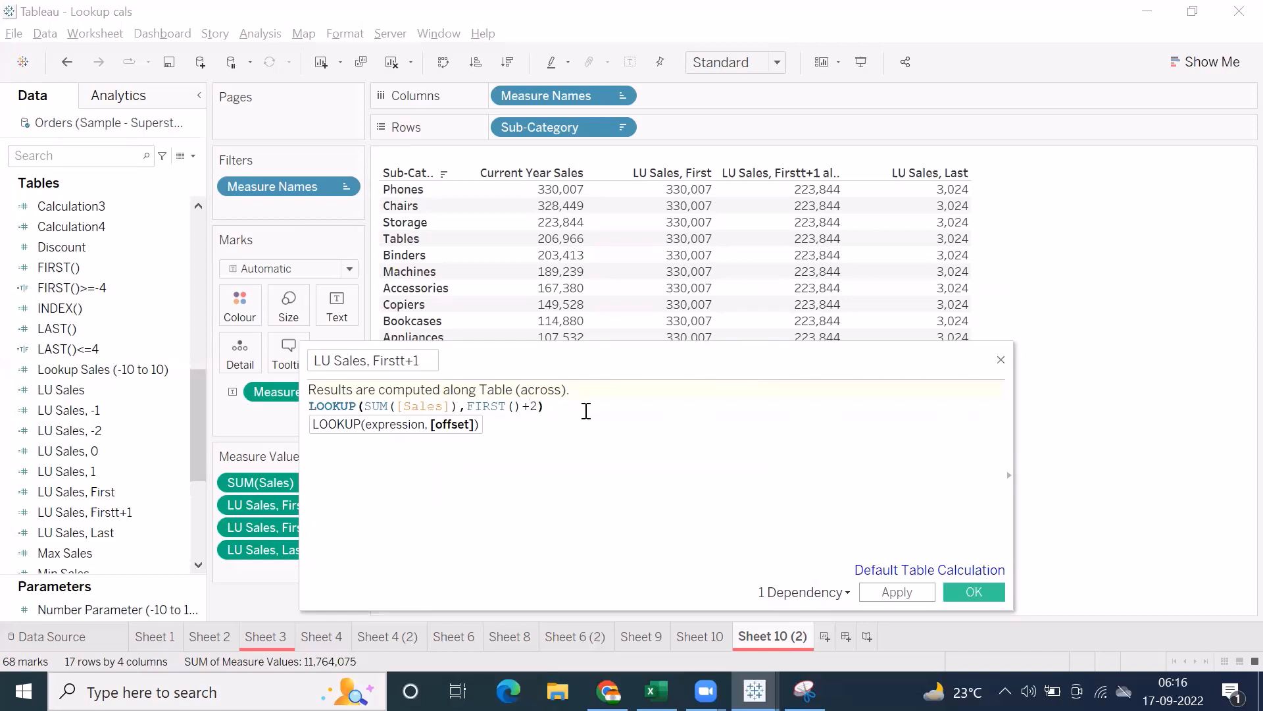
pyautogui.moveTo(815, 232)
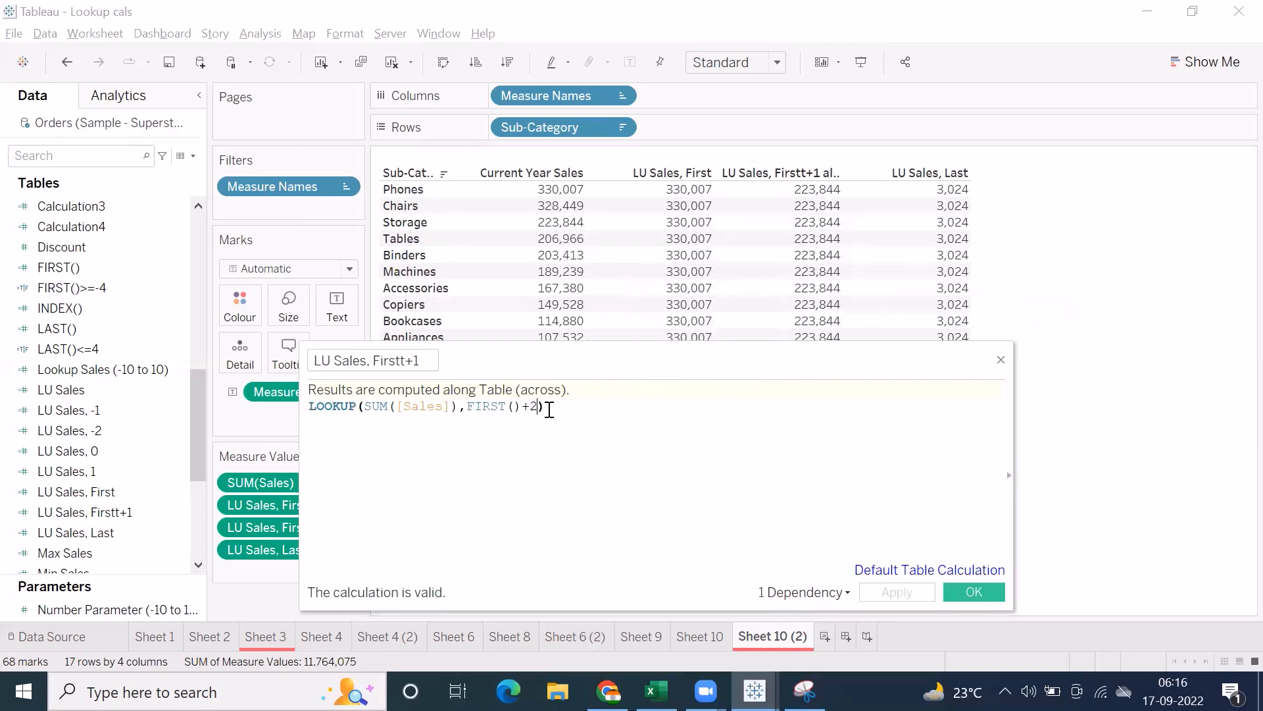
pyautogui.write('3')
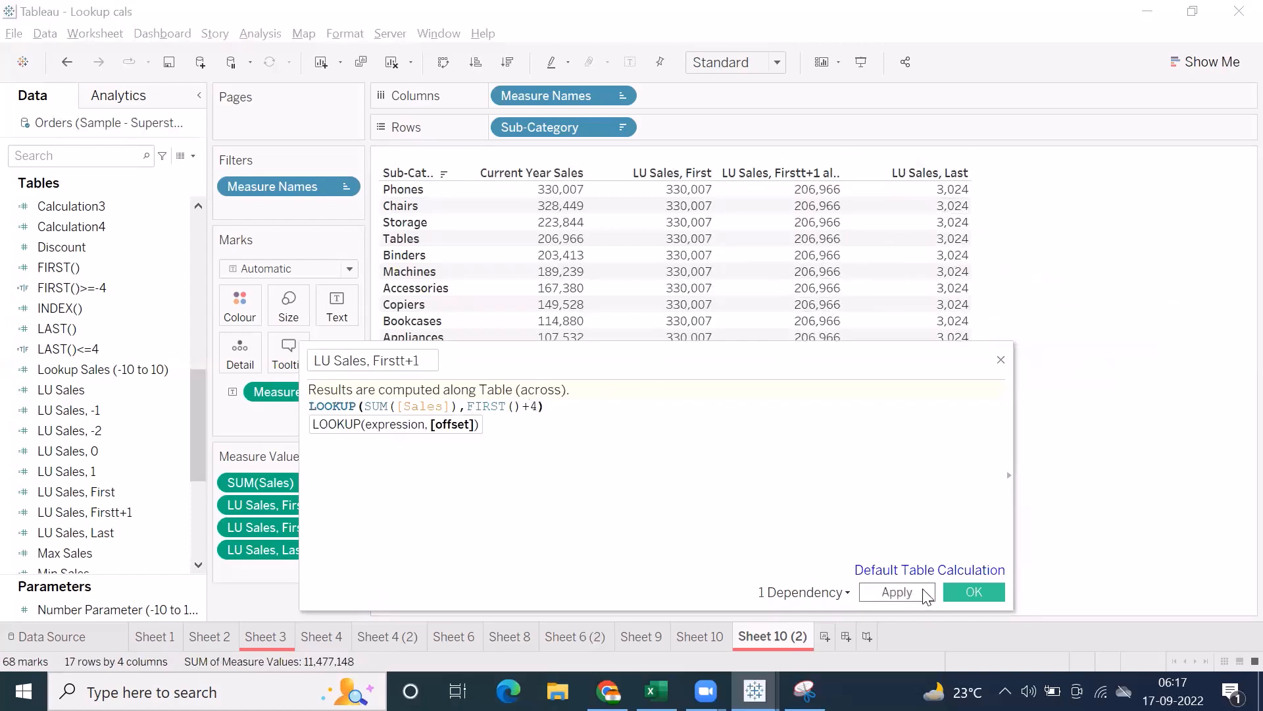
pyautogui.click(896, 591)
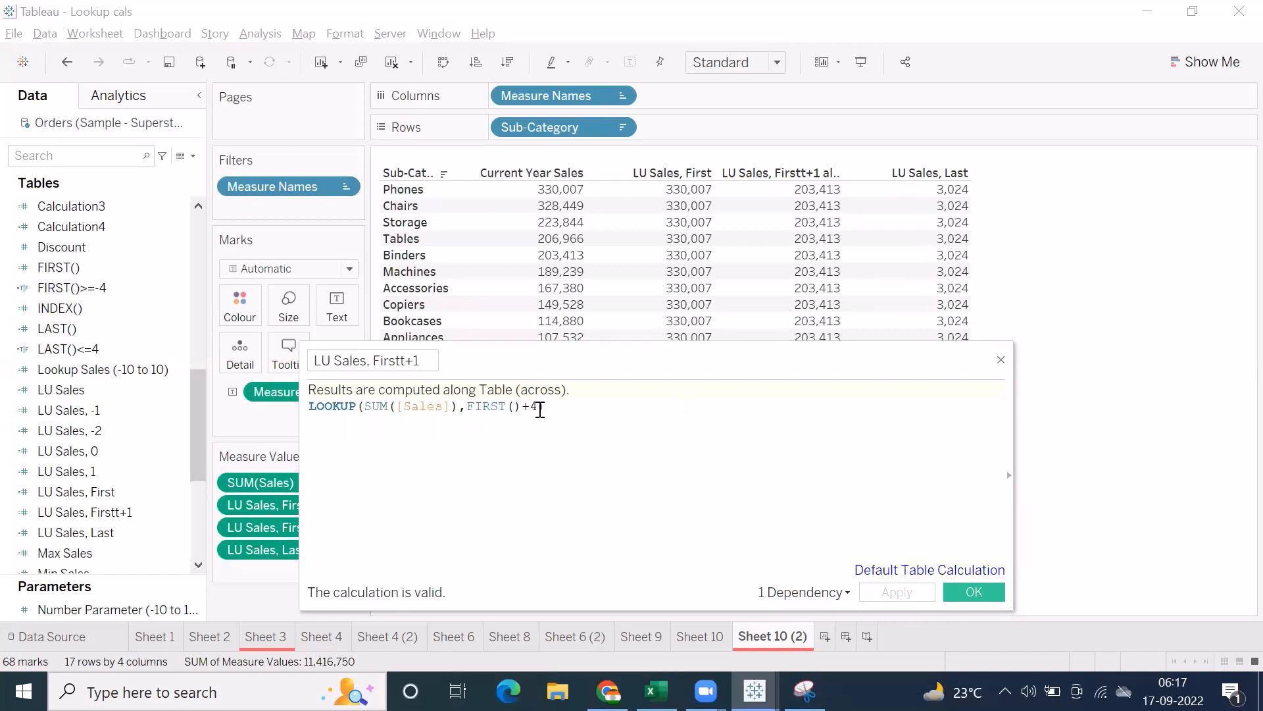
pyautogui.write('1')
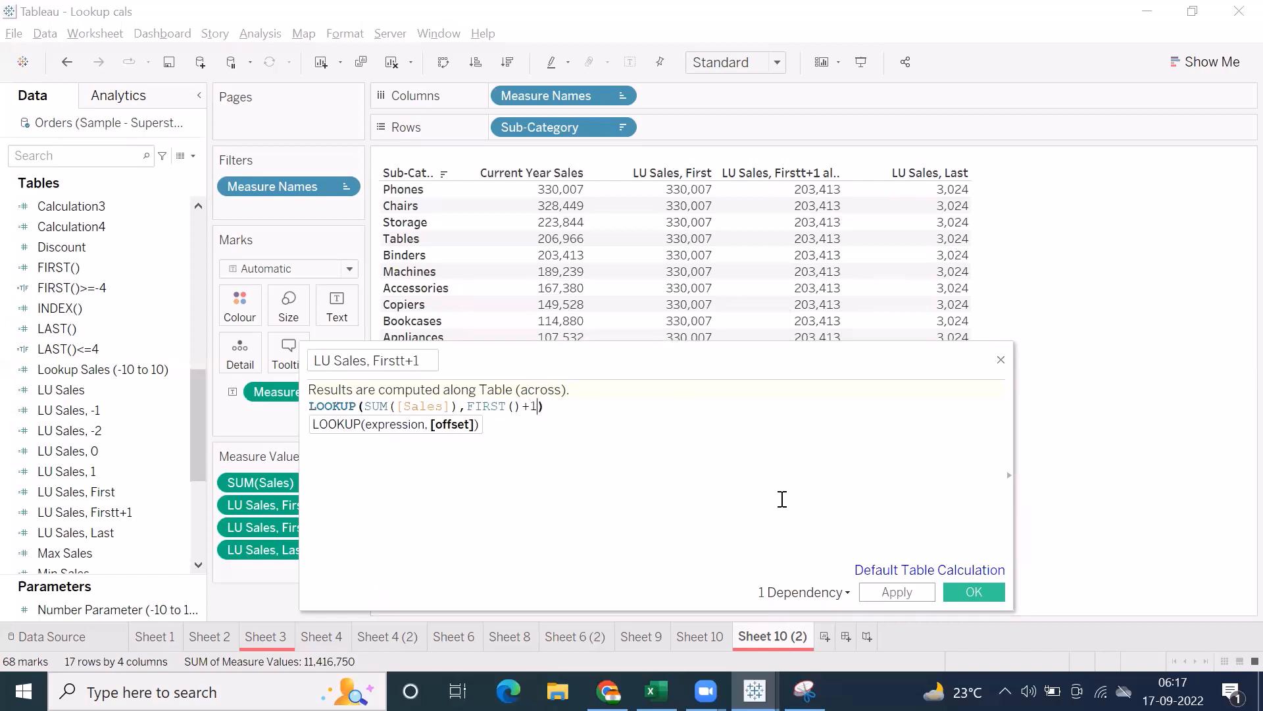
pyautogui.click(972, 591)
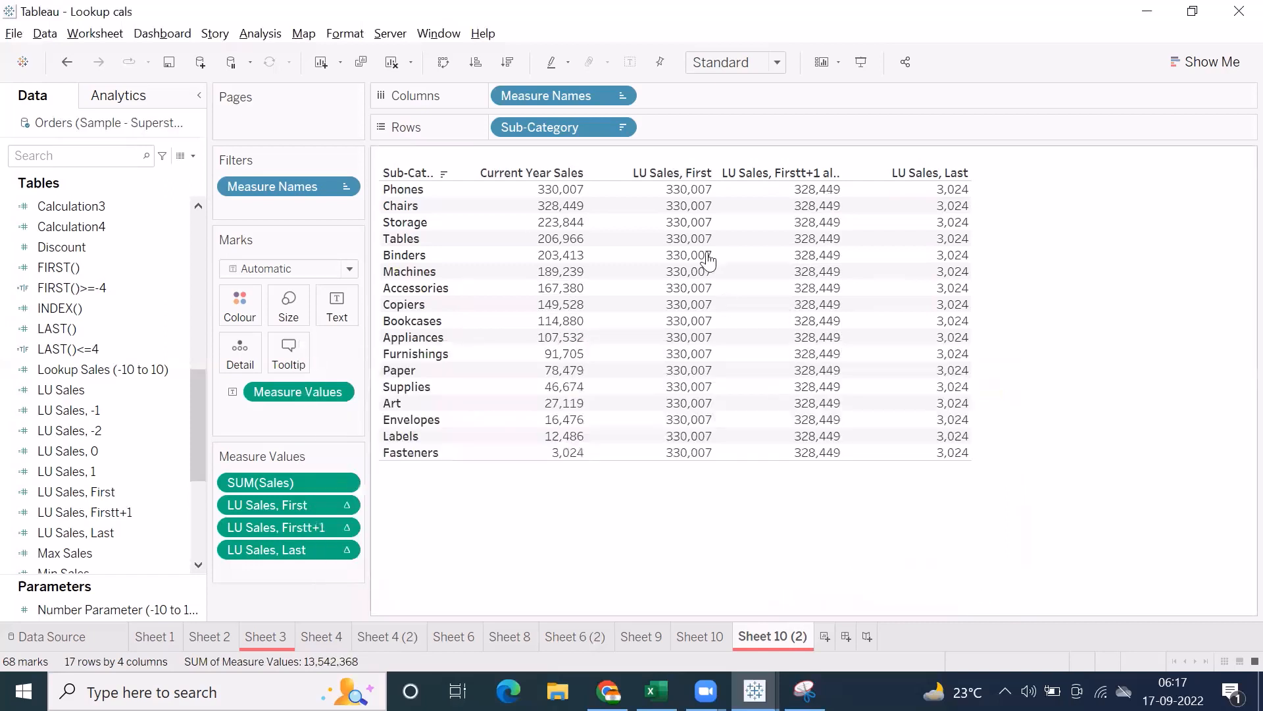
pyautogui.click(561, 205)
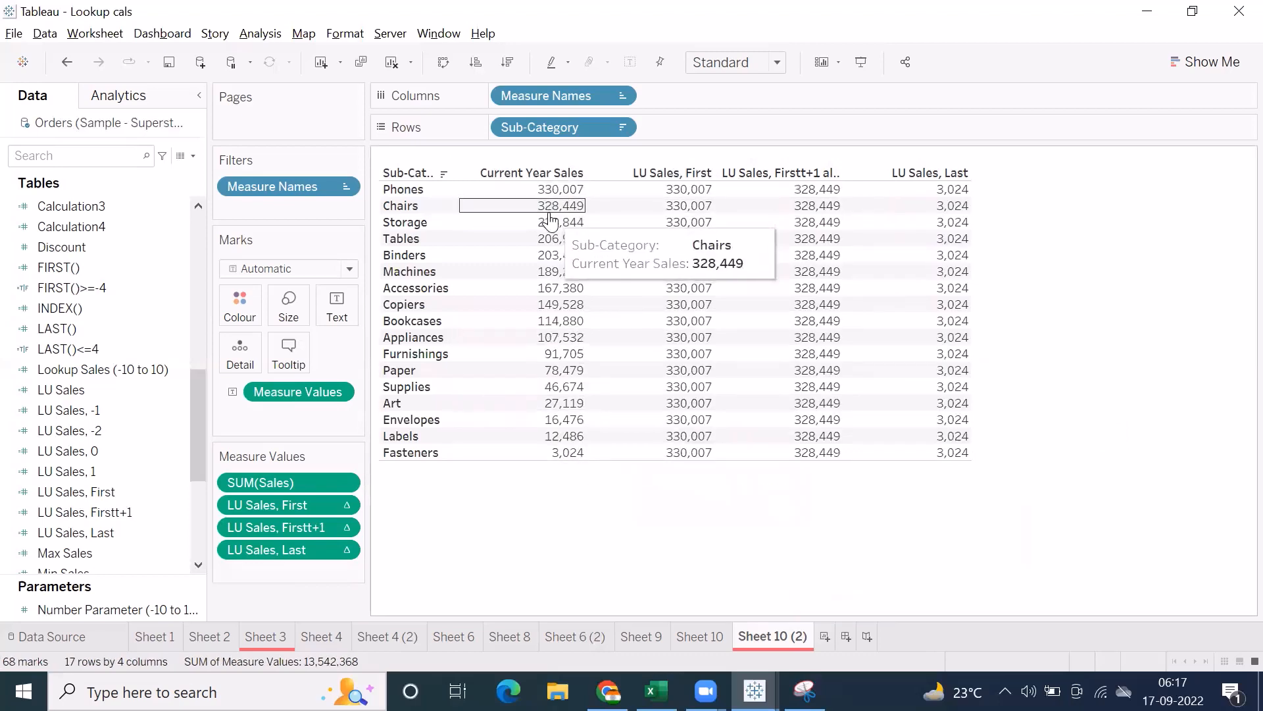
pyautogui.moveTo(561, 221)
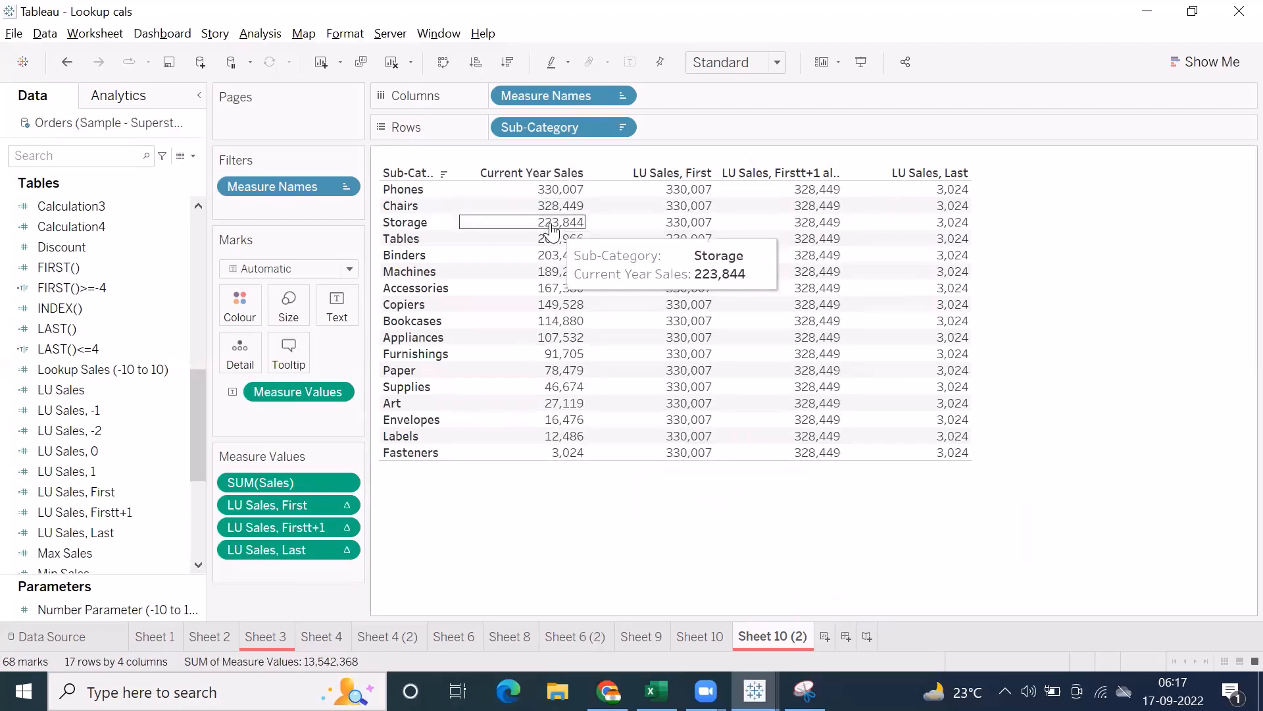
pyautogui.moveTo(562, 451)
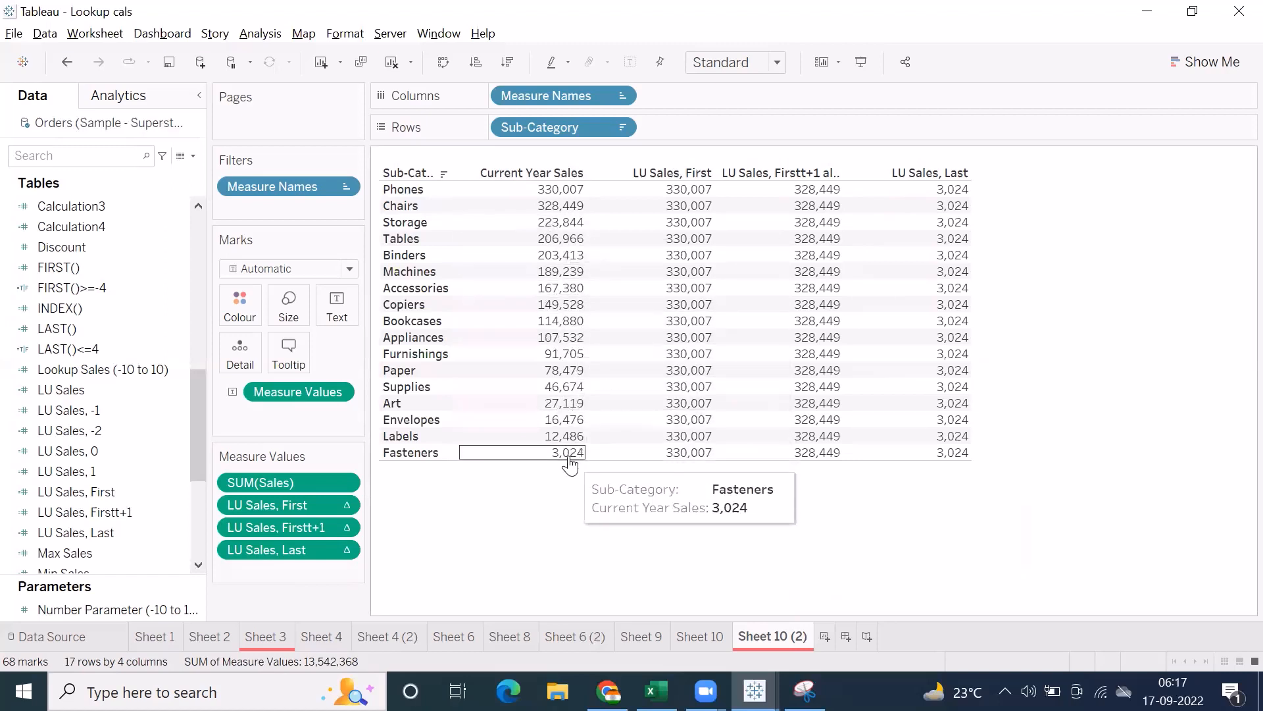
pyautogui.moveTo(555, 436)
pyautogui.write('l')
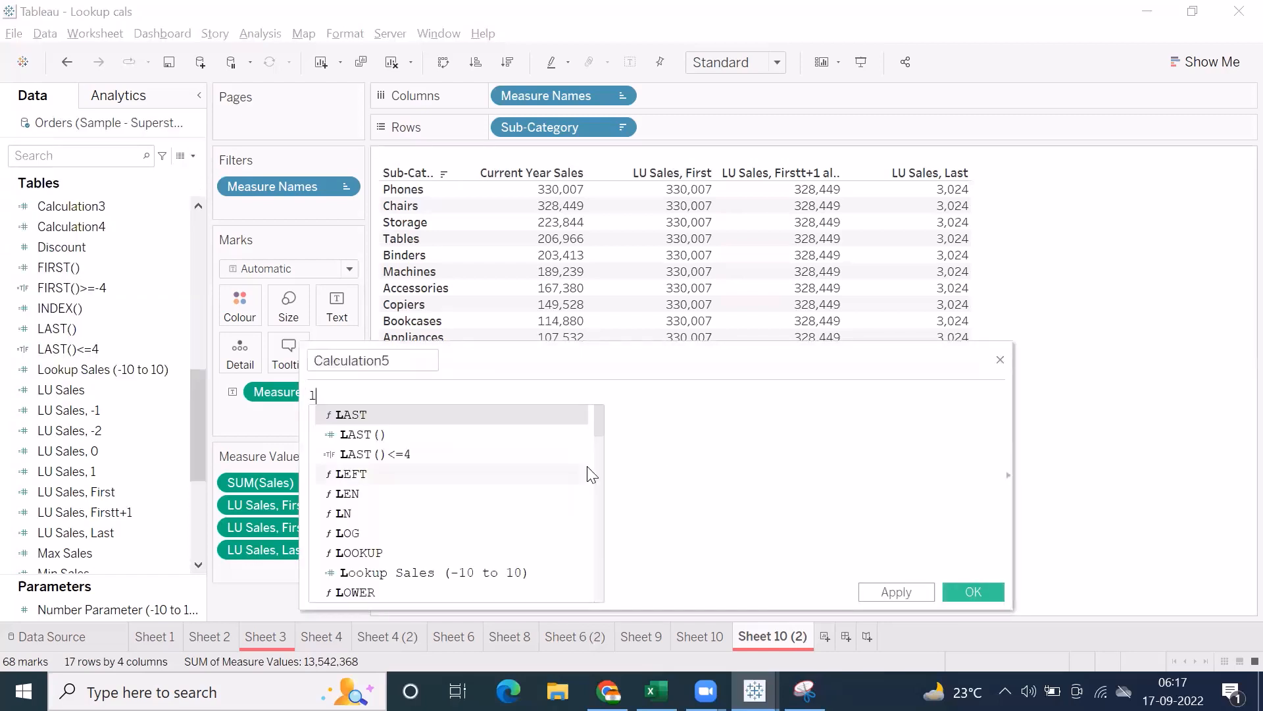
# - Create LOOKUP(SUM([Sales]),LAST()-1) as 'LU Sales, Last-1' and add it as a table column
pyautogui.write('LOOKUP(su')
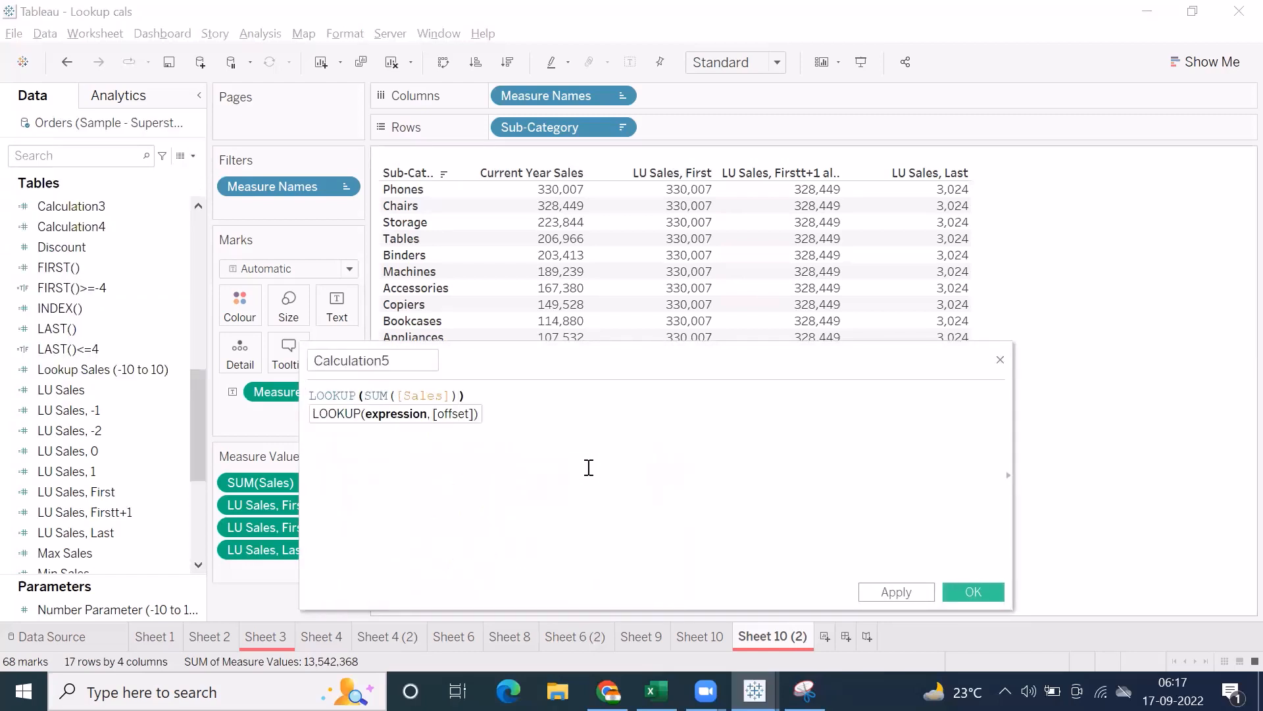
pyautogui.write(',last')
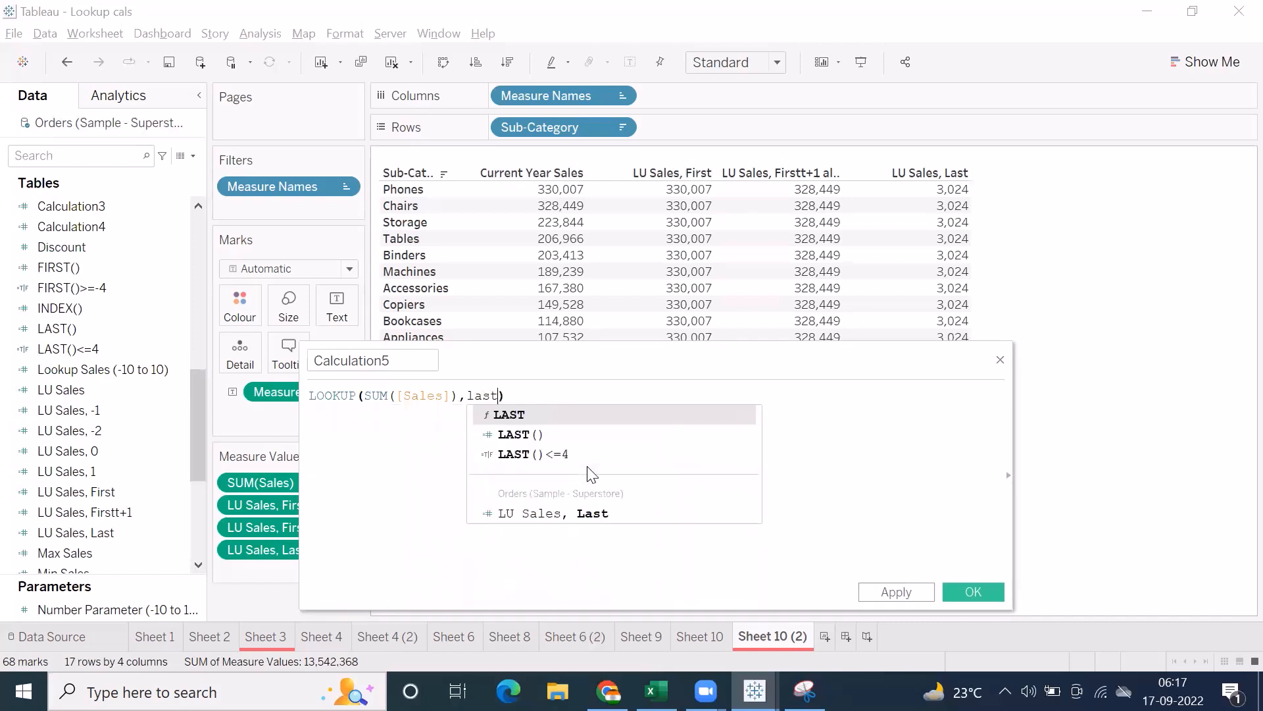
pyautogui.click(509, 415)
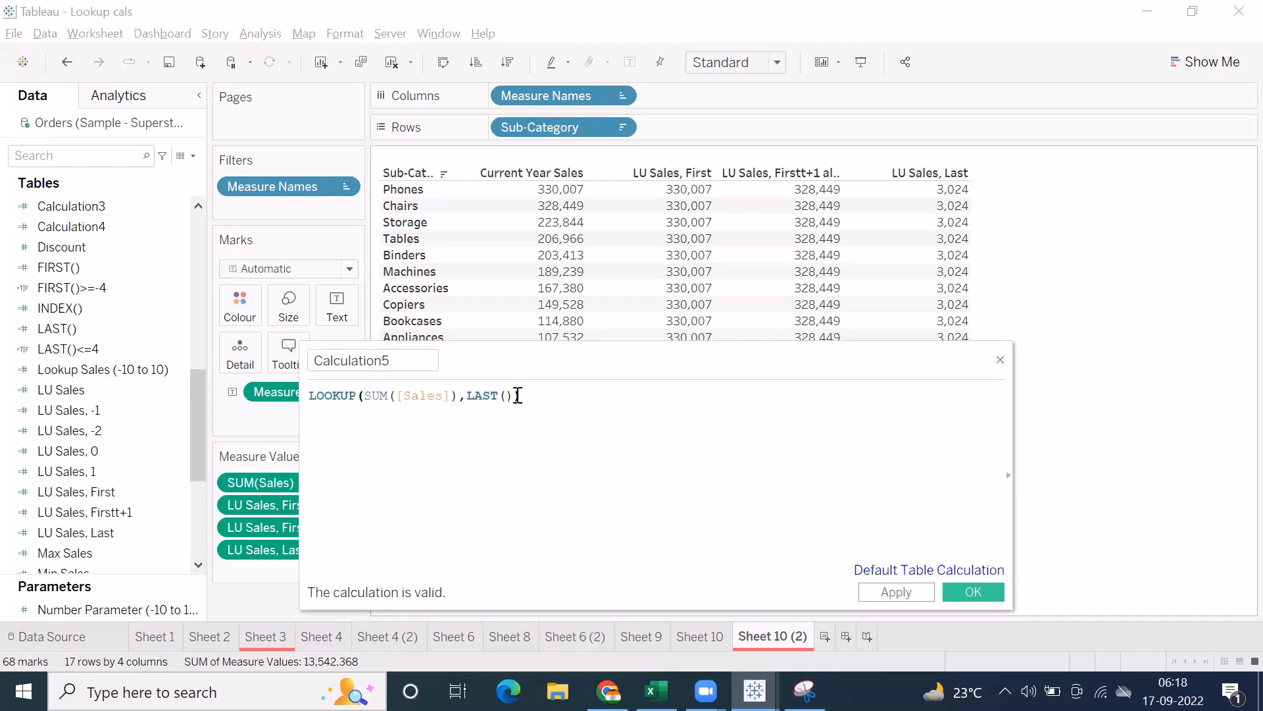
pyautogui.write(')')
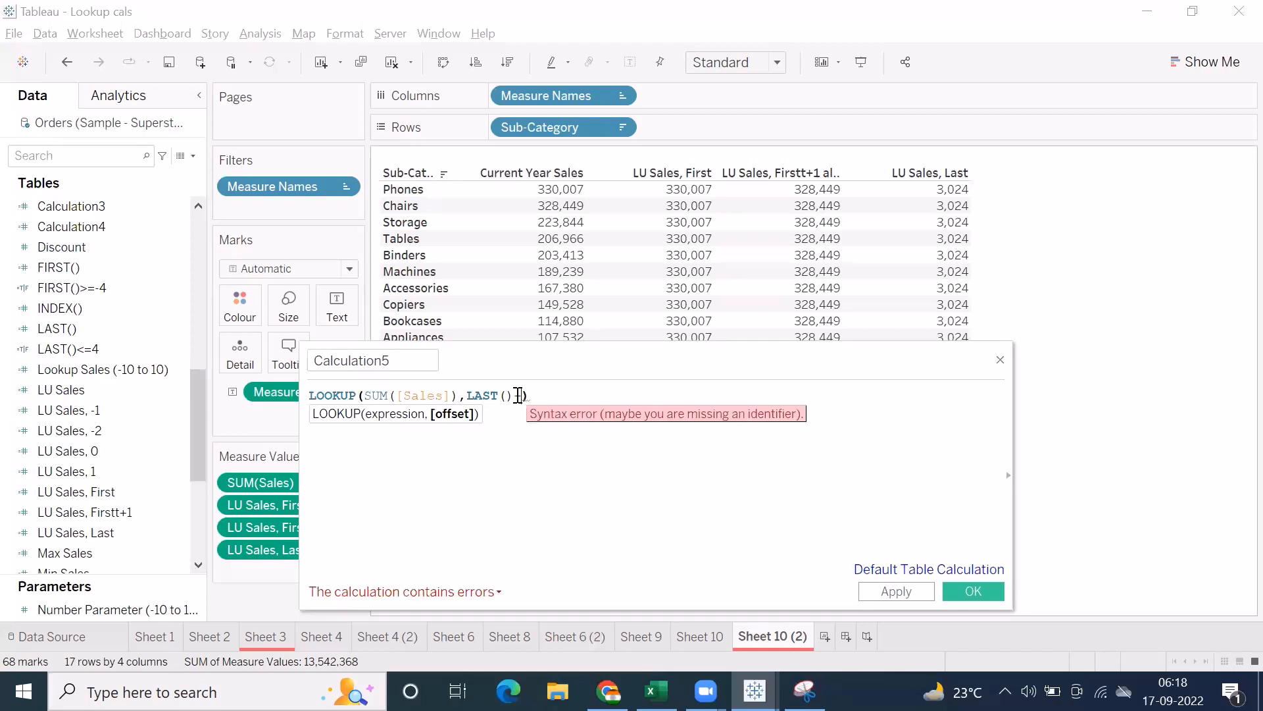
pyautogui.write('-1')
pyautogui.click(372, 360)
pyautogui.write('LU Sales, Last')
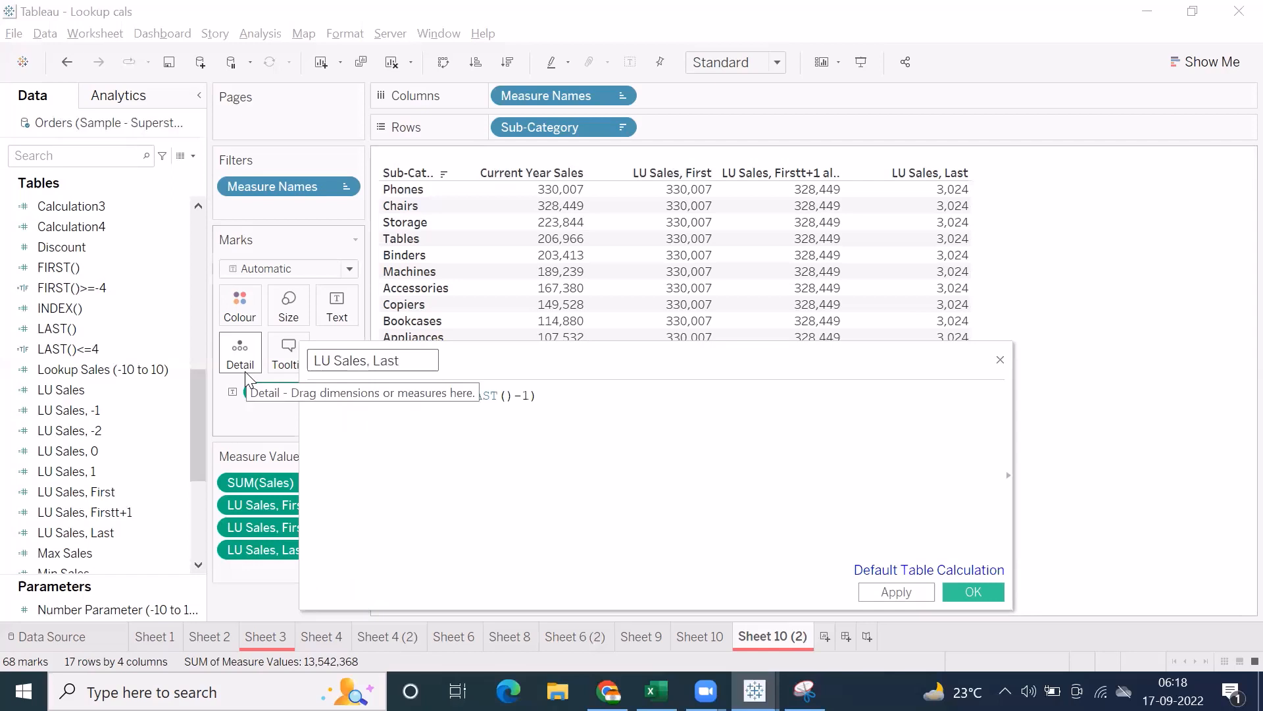
pyautogui.click(971, 591)
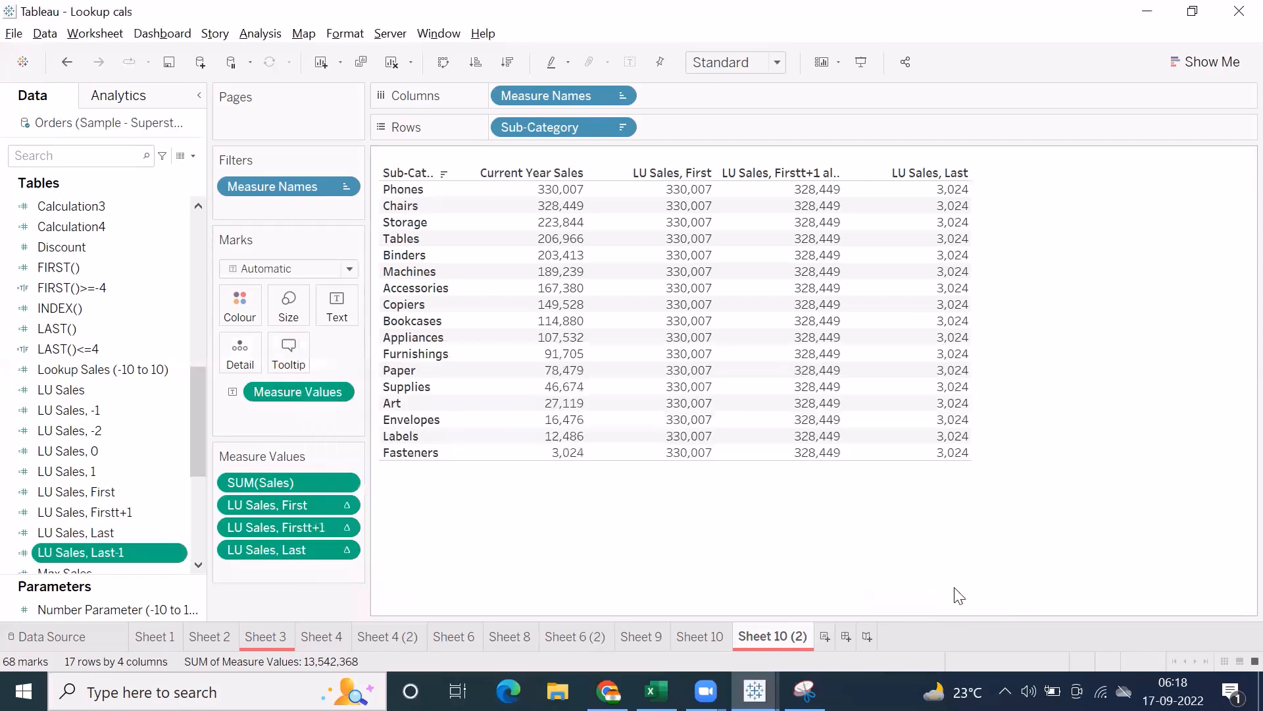
pyautogui.moveTo(79, 552); pyautogui.dragTo(288, 573)
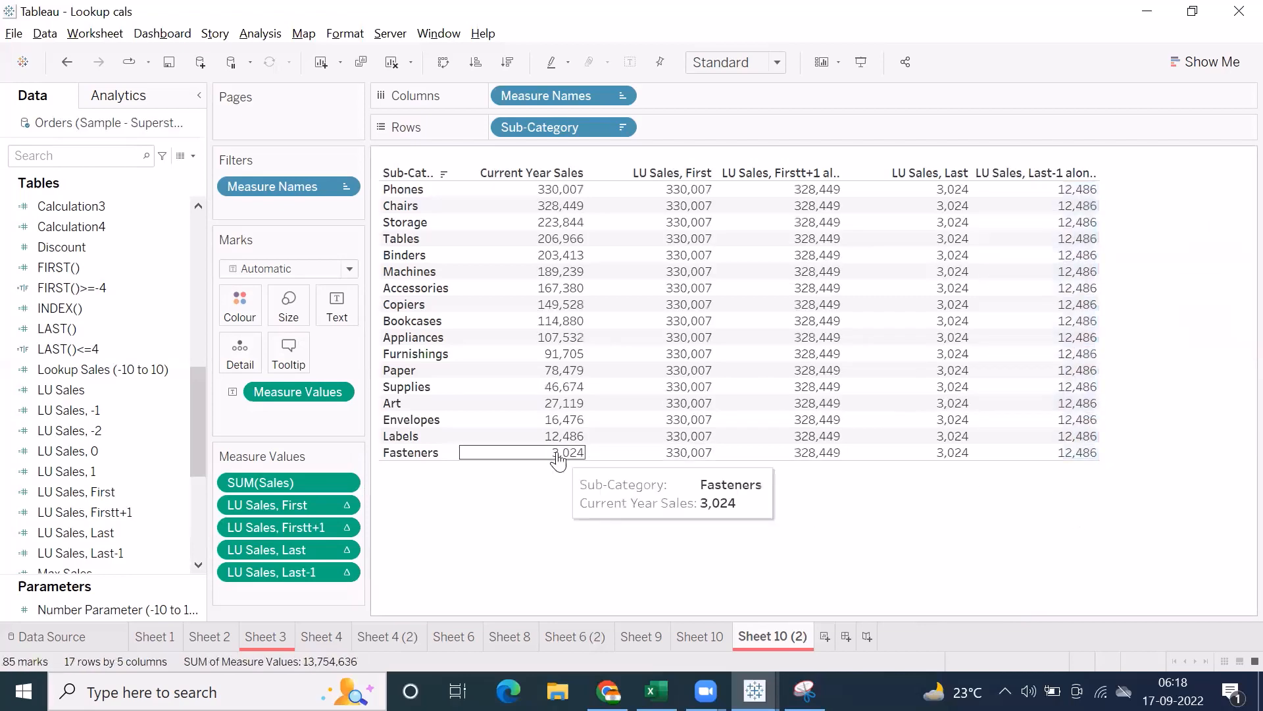
pyautogui.moveTo(560, 439)
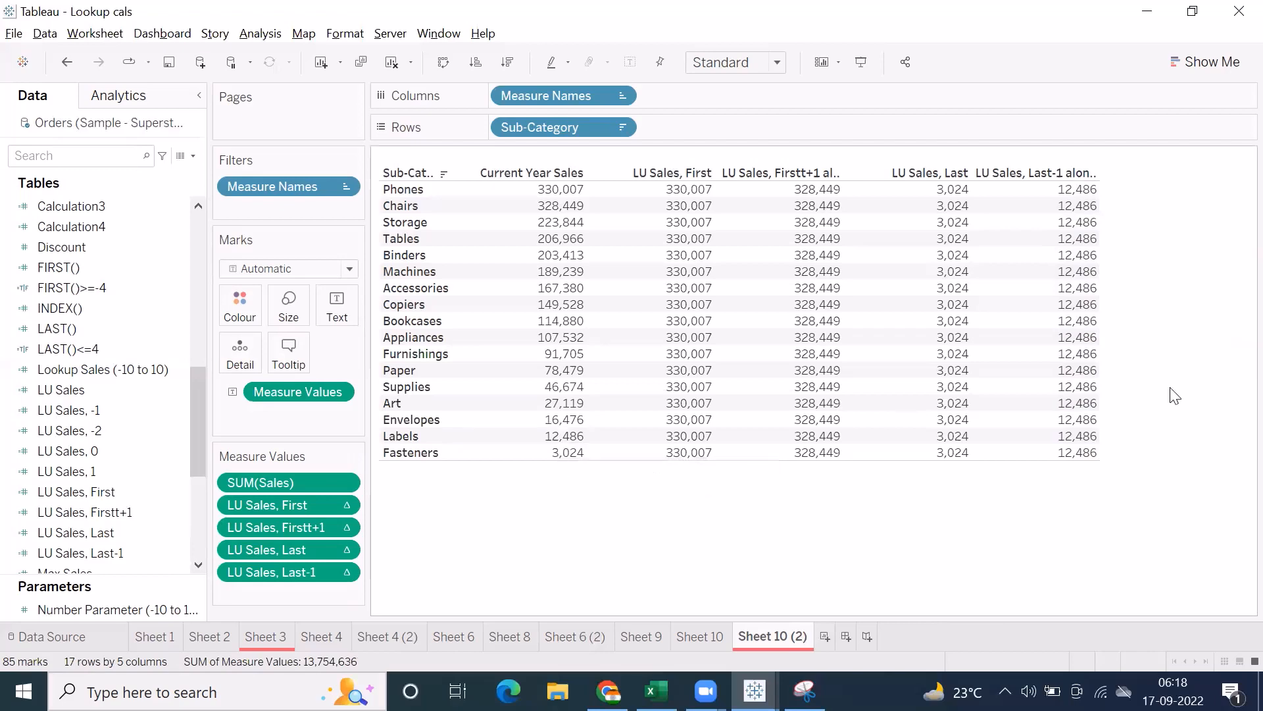
pyautogui.moveTo(1088, 526)
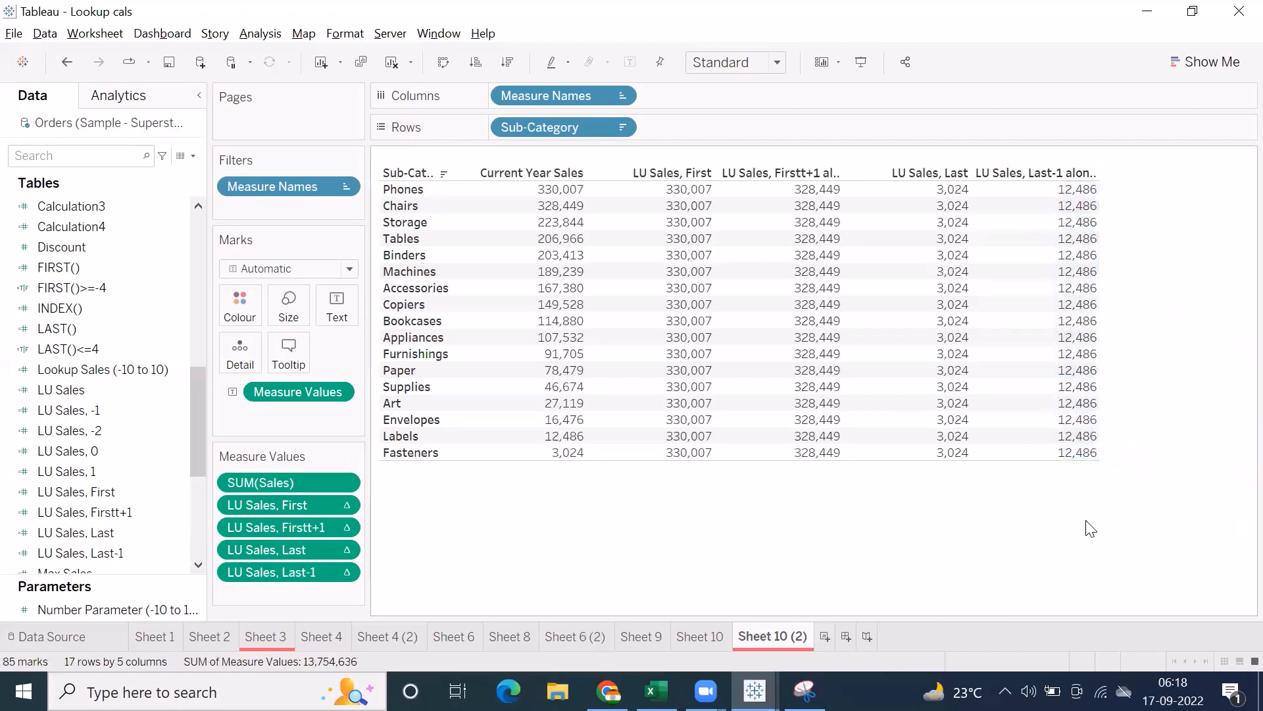
pyautogui.moveTo(688, 205)
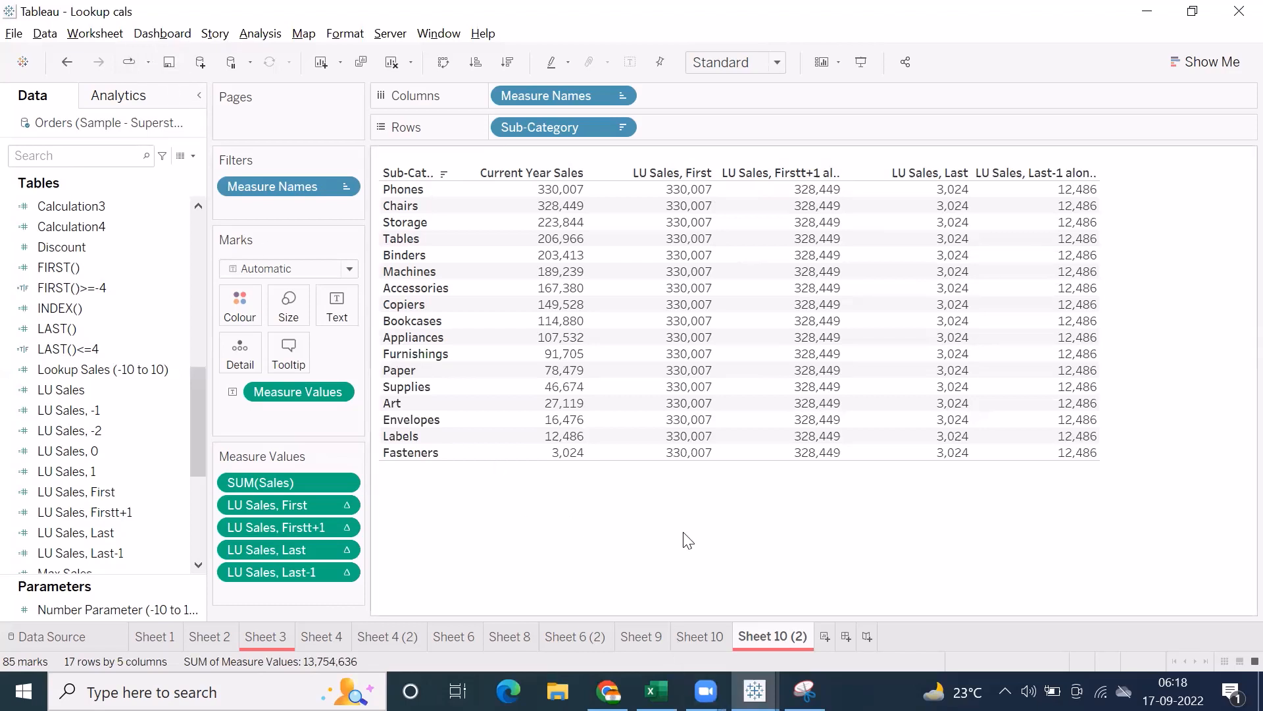
pyautogui.moveTo(715, 539)
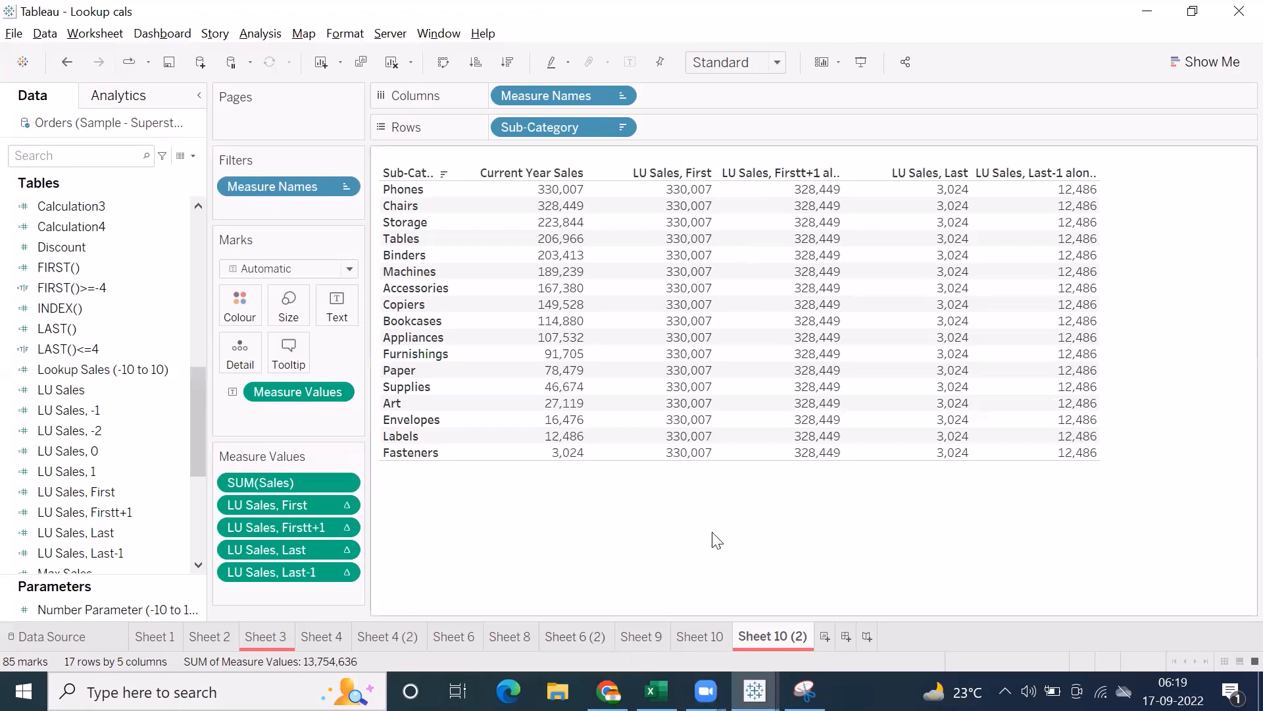
# - Switch to the Excel notes workbook and show the sheet headed LOD's
pyautogui.click(656, 691)
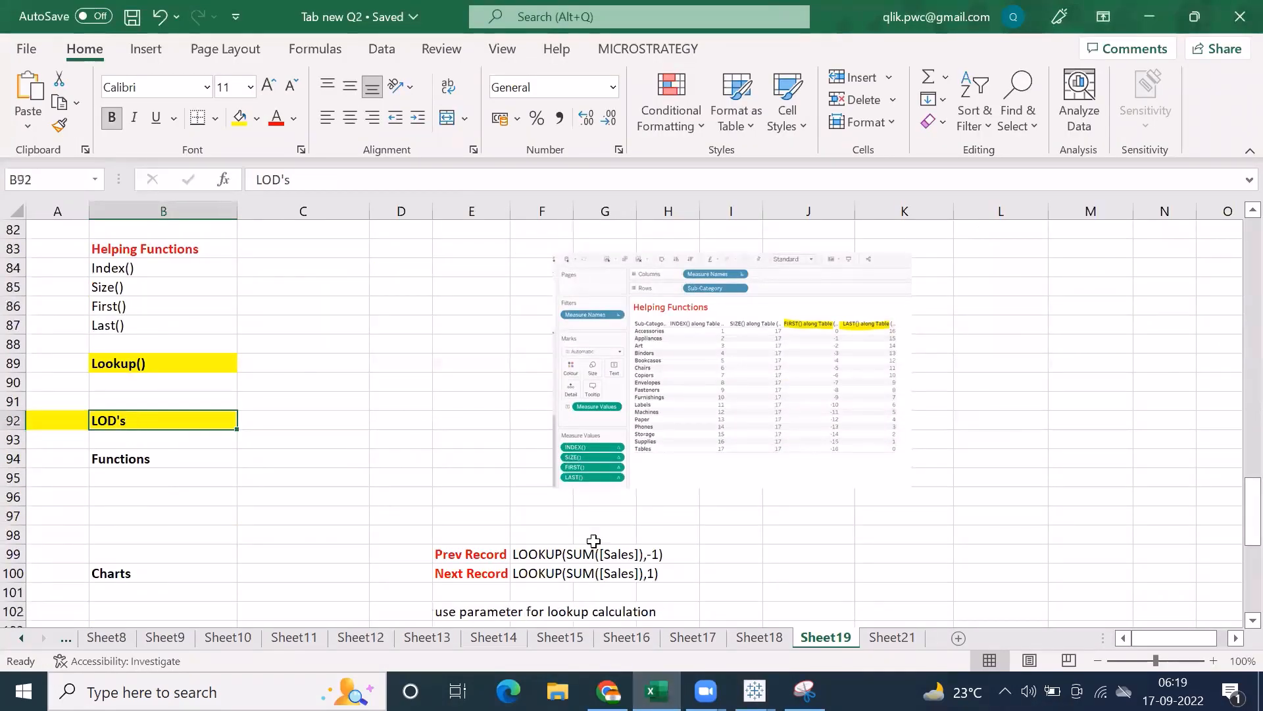
pyautogui.click(891, 637)
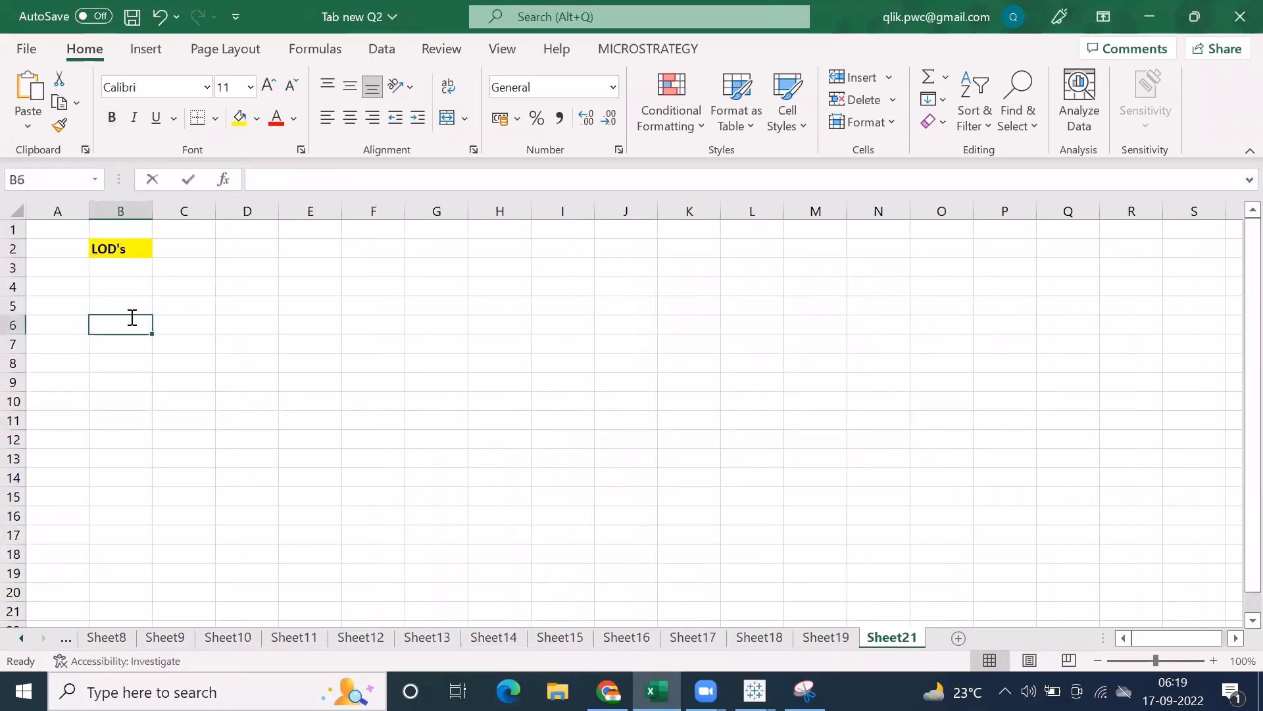
# - Write the 'Diff bw Table Calculations and Level of Details' note and 'Level of Details' beside the heading
pyautogui.write('Diff bw Table calcul')
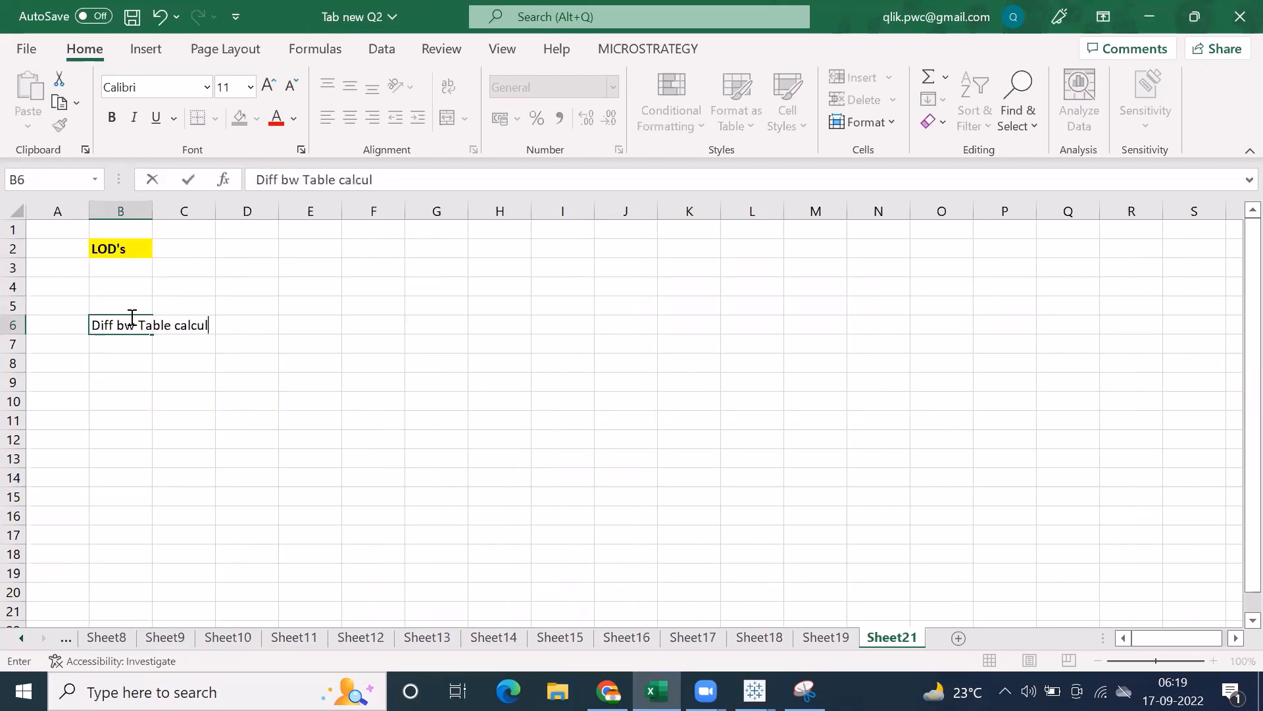
pyautogui.write('ations and Le')
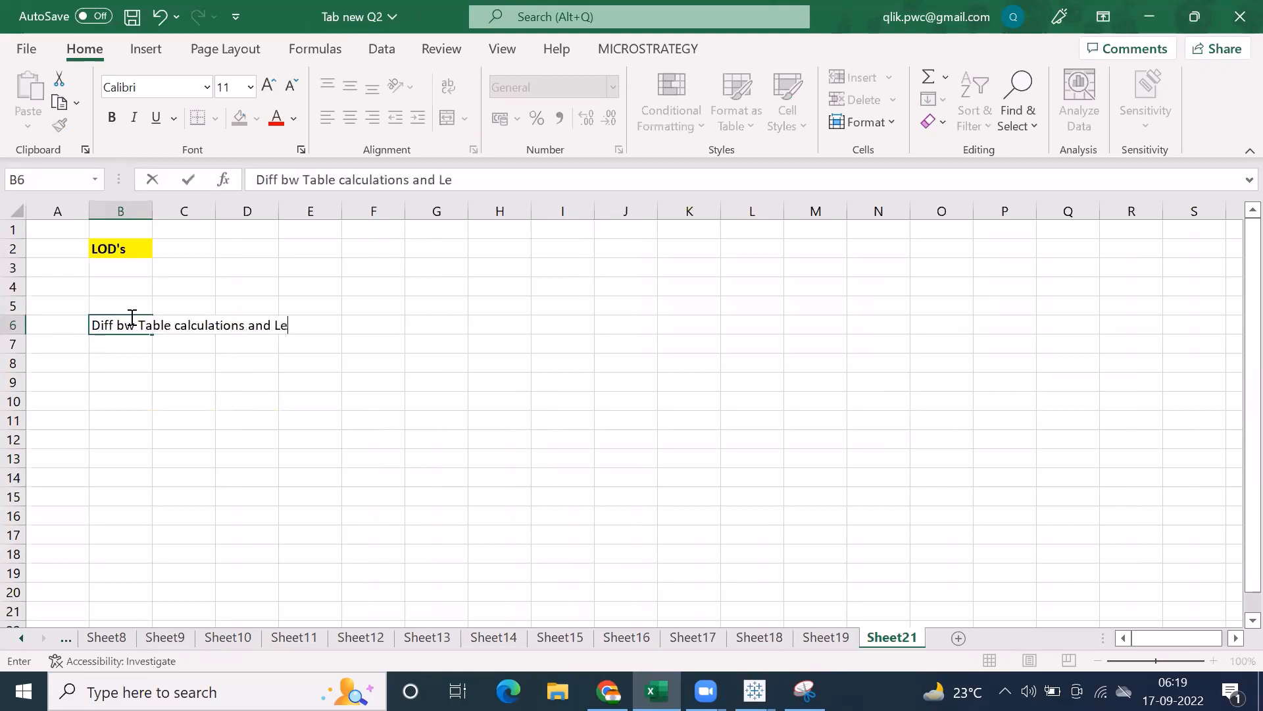
pyautogui.write('vel of Details')
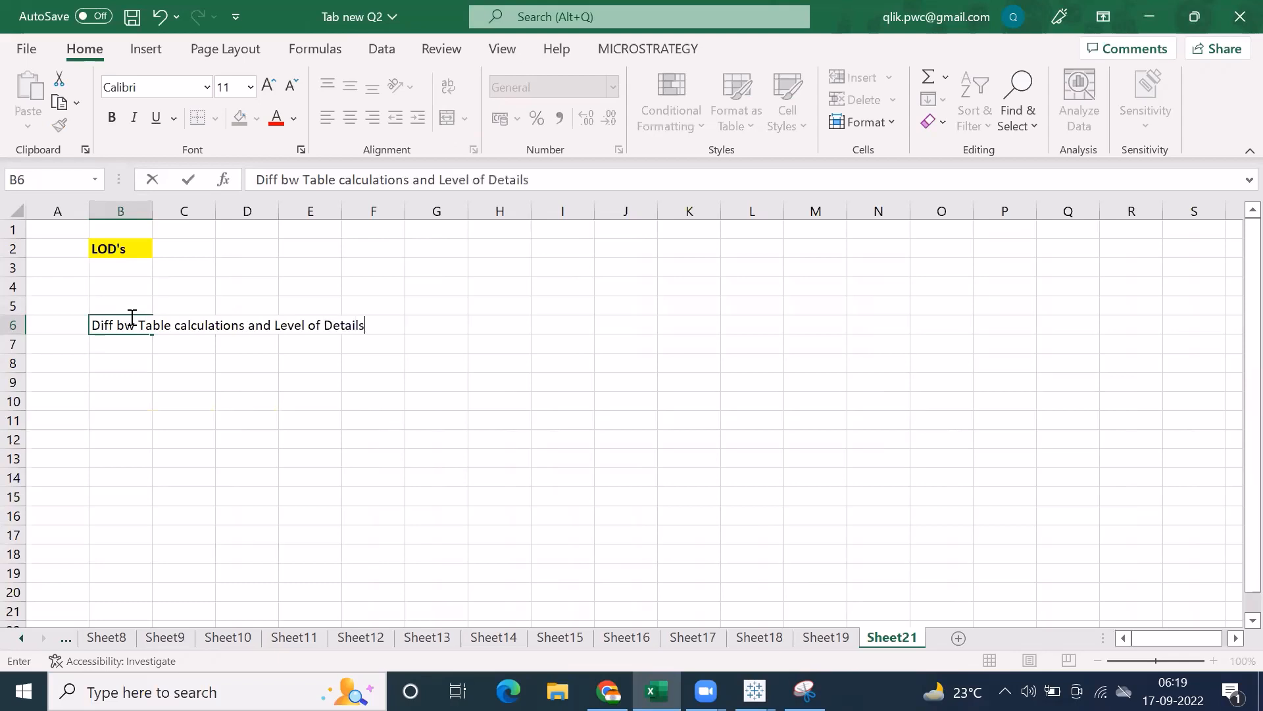
pyautogui.click(184, 248)
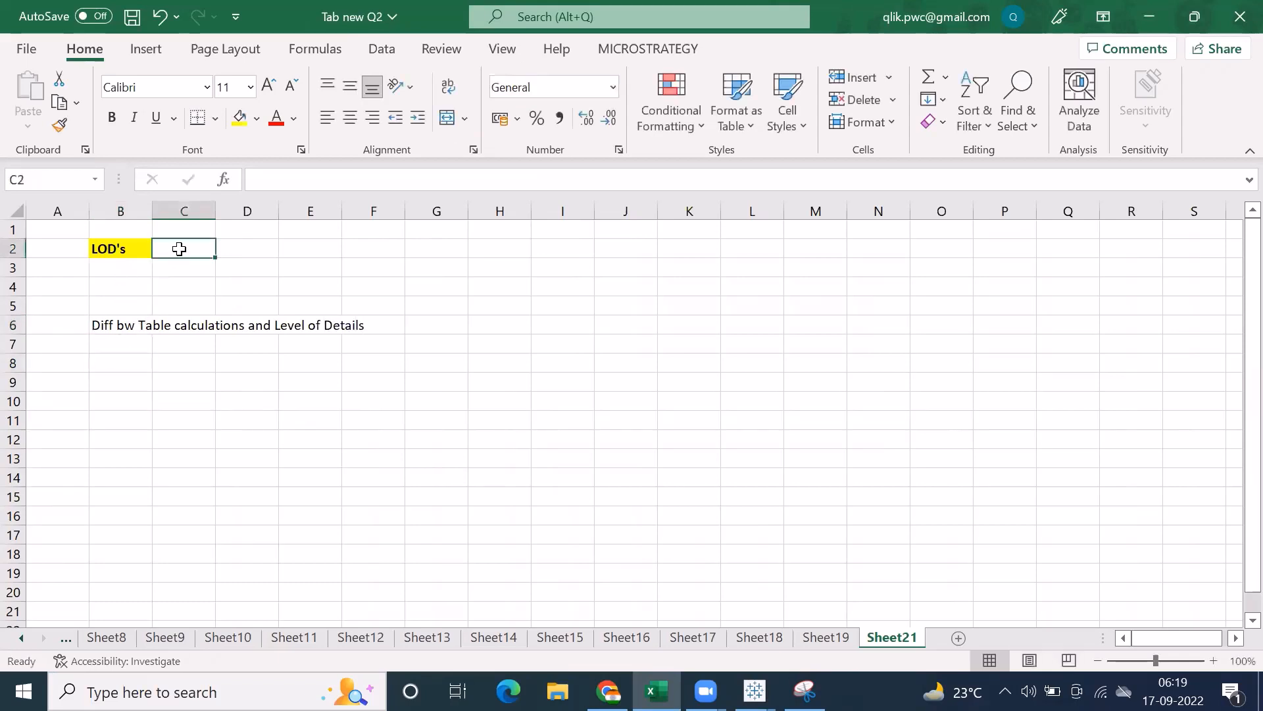
pyautogui.write('Level of')
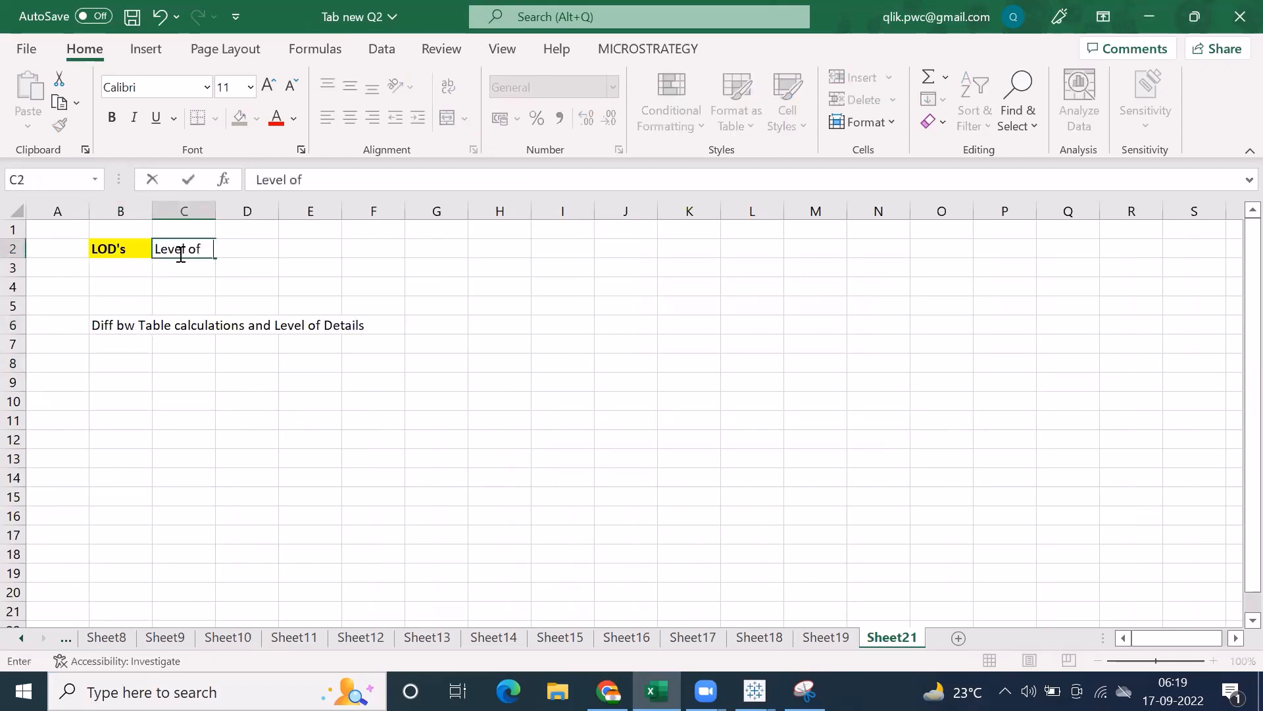
pyautogui.write('Details')
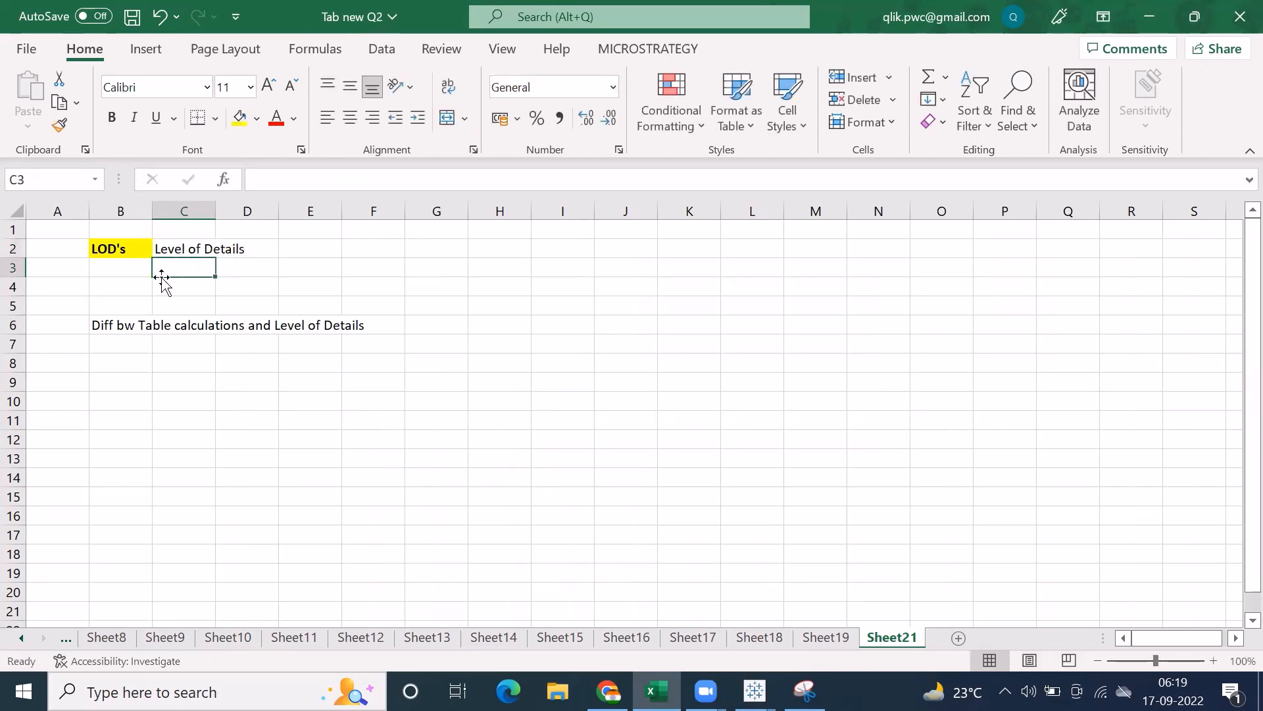
# - List Fixed, Exclude and Include LOD types, bold the word Fixed and note 90% beside it
pyautogui.click(120, 325)
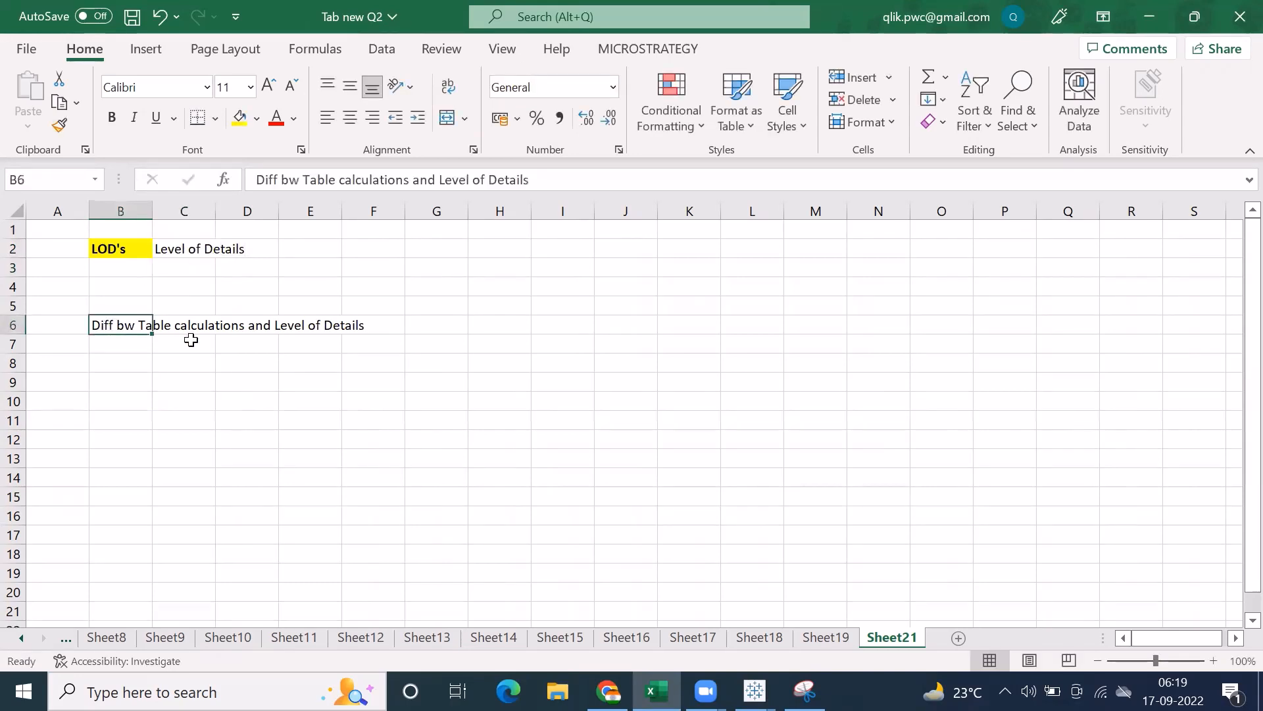
pyautogui.click(120, 248)
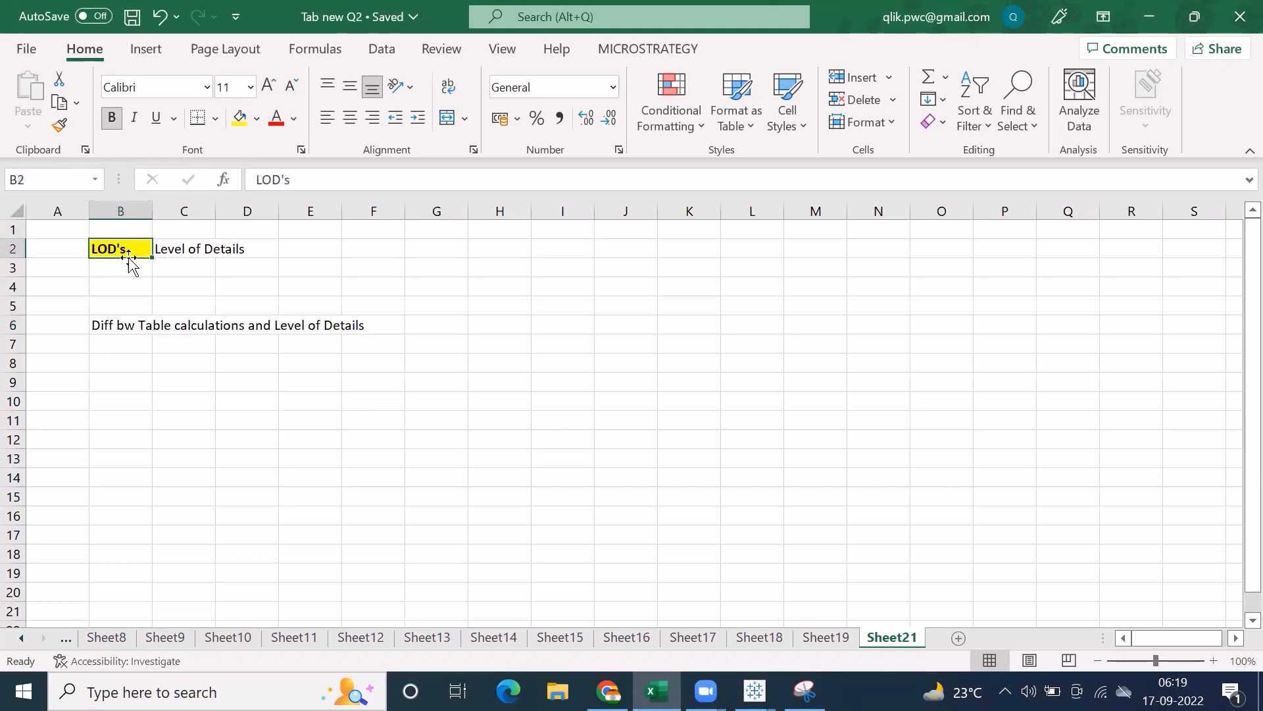
pyautogui.click(121, 325)
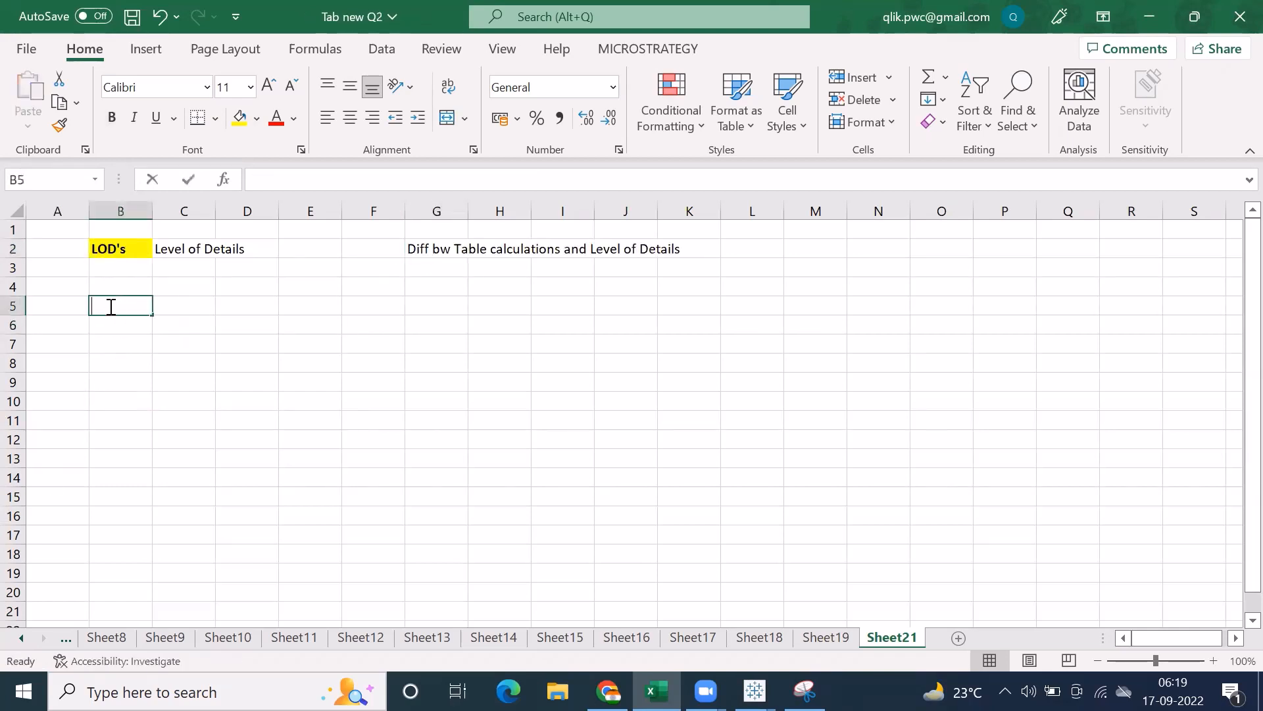
pyautogui.write('Exclude')
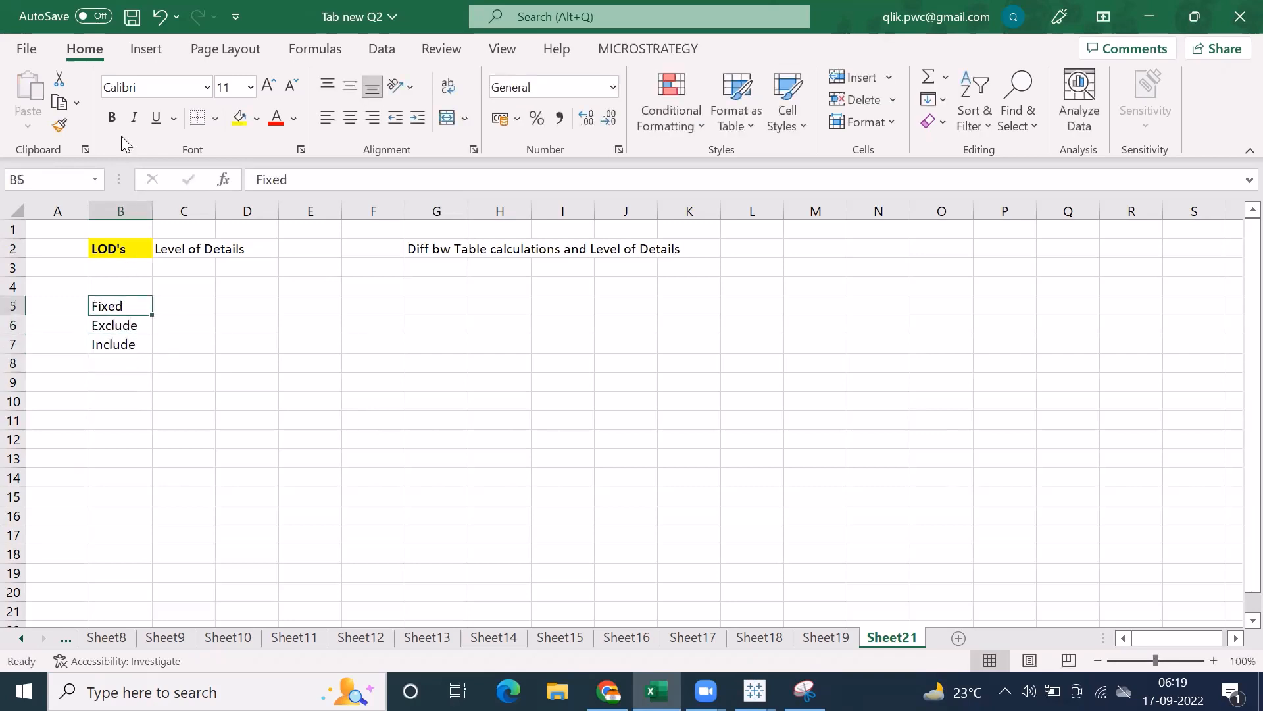
pyautogui.click(57, 305)
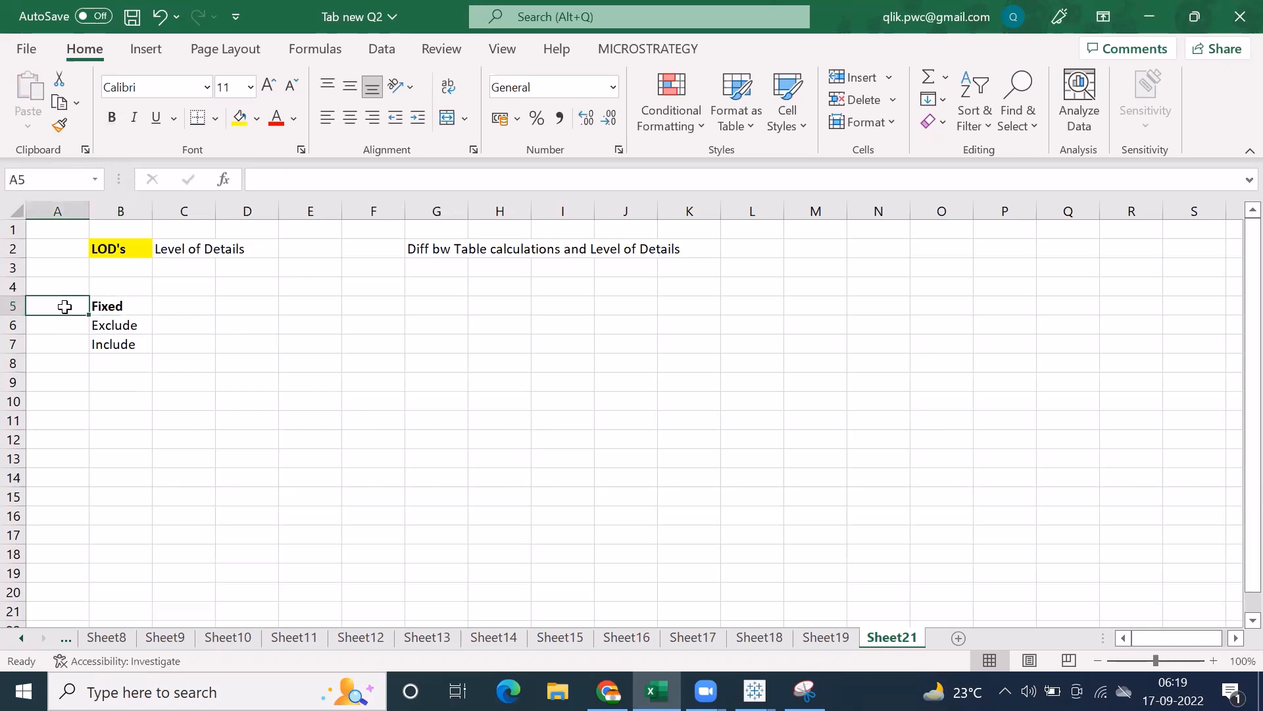
pyautogui.write('90%')
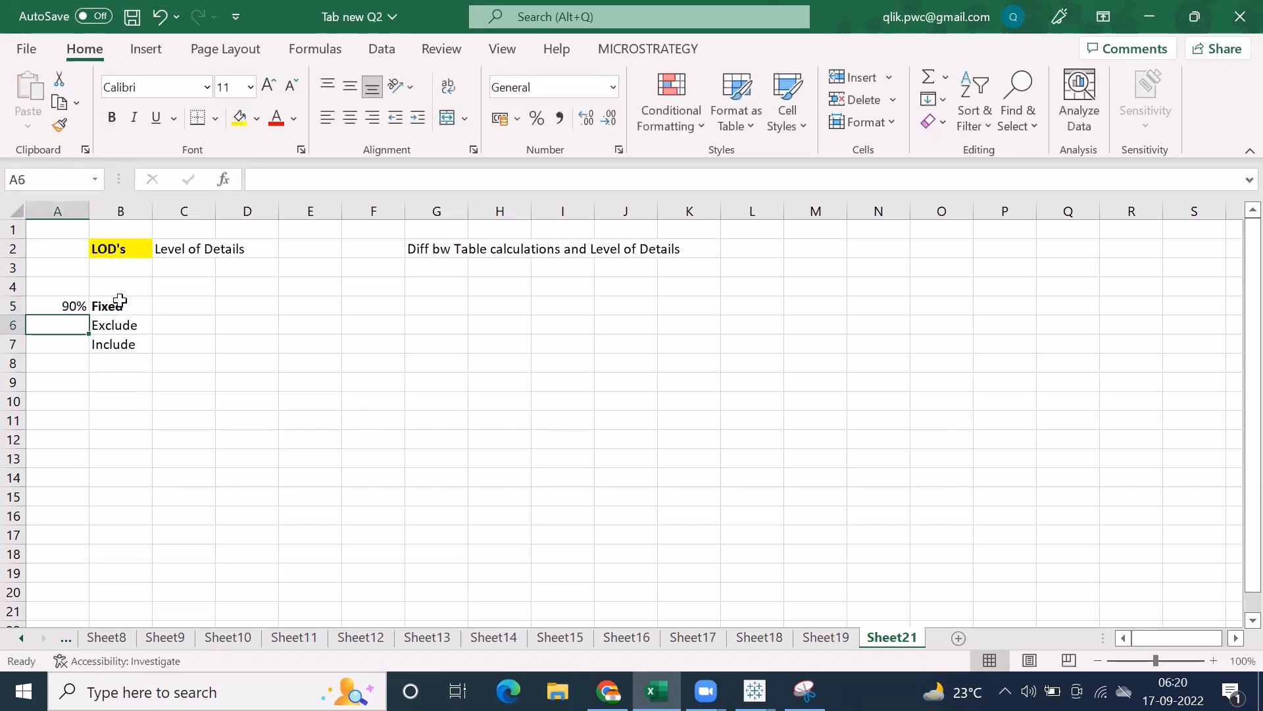
pyautogui.click(120, 305)
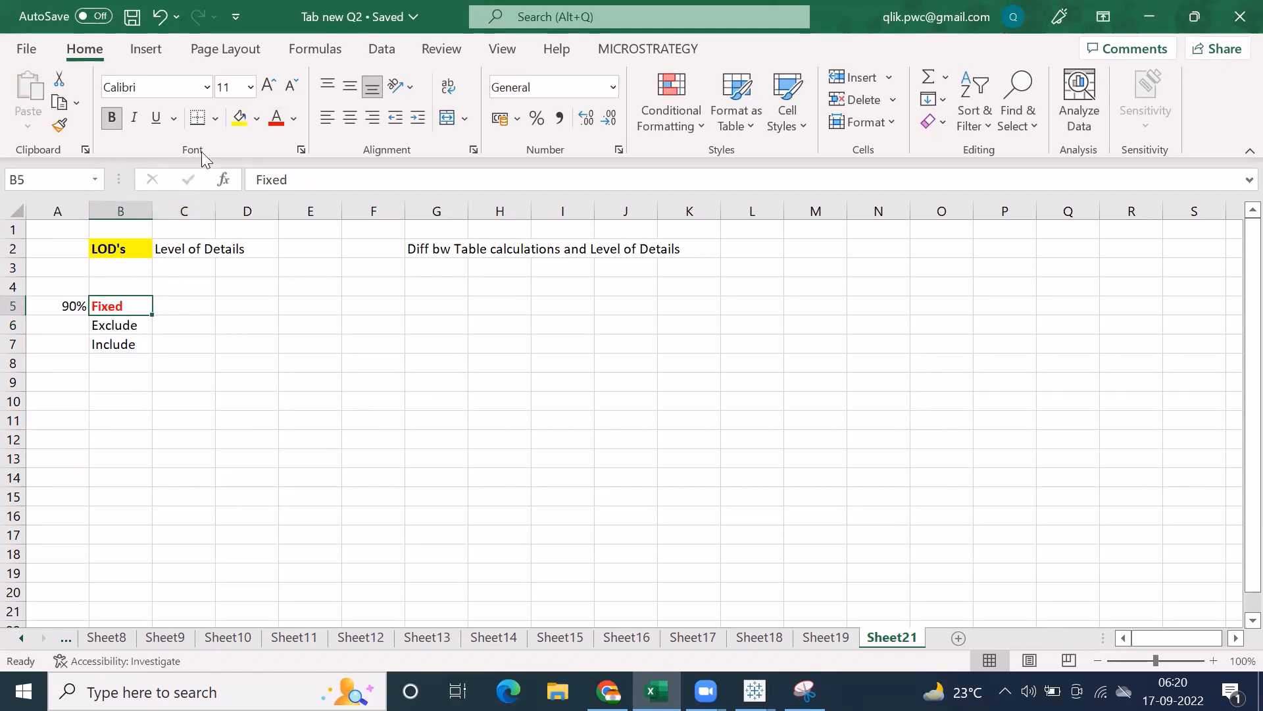
pyautogui.moveTo(754, 691)
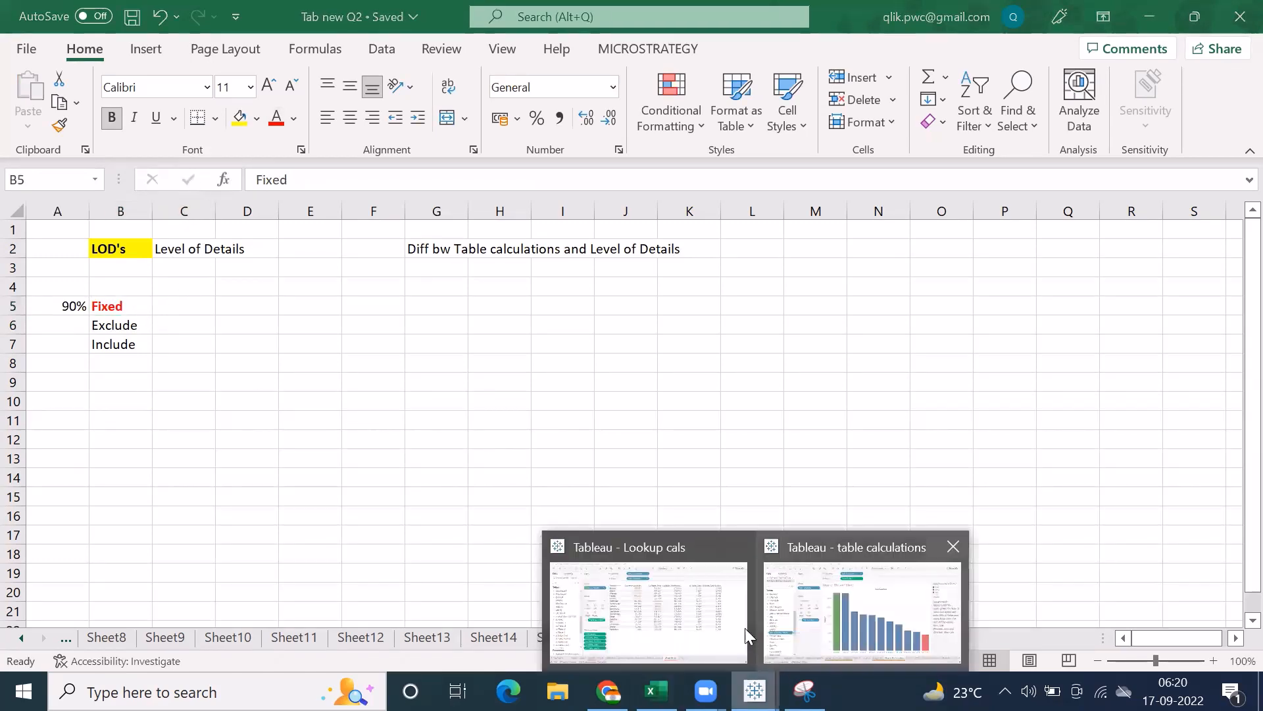
# - Preview a quick LOD calculation { FIXED [Region]: SUM([Sales]) } from Region, then close it unsaved
pyautogui.click(648, 608)
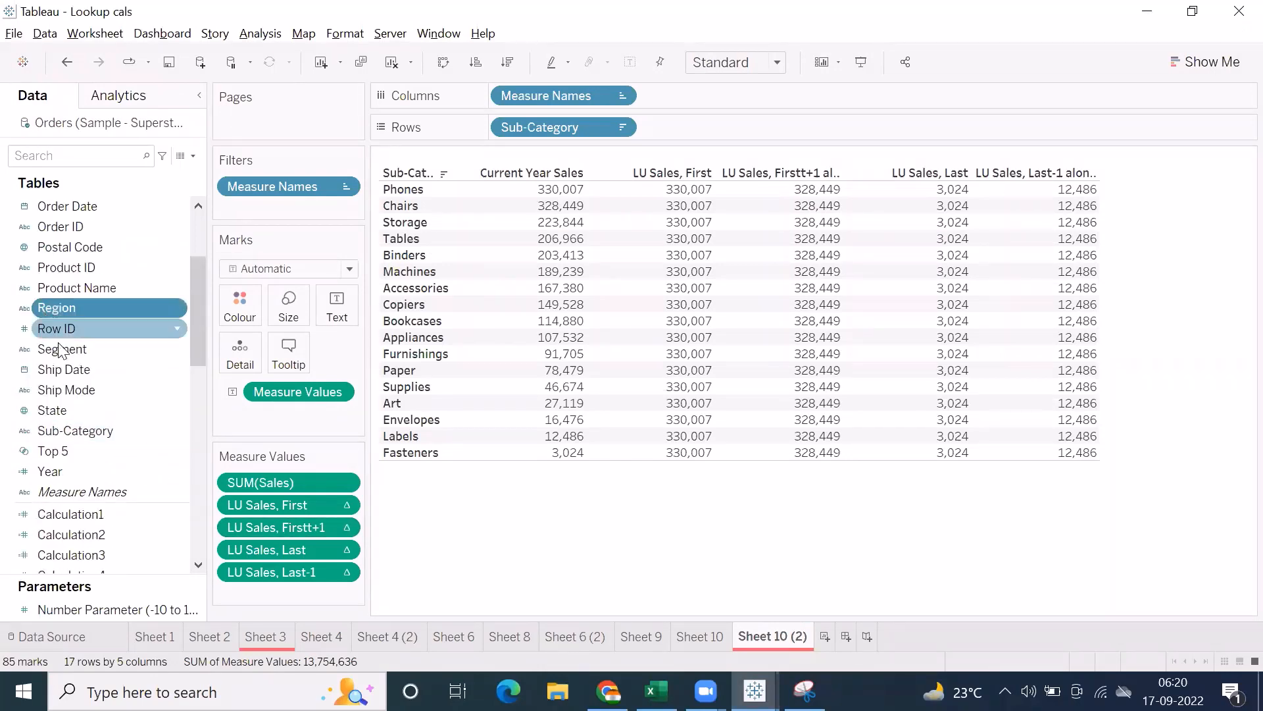
pyautogui.scroll(-3)
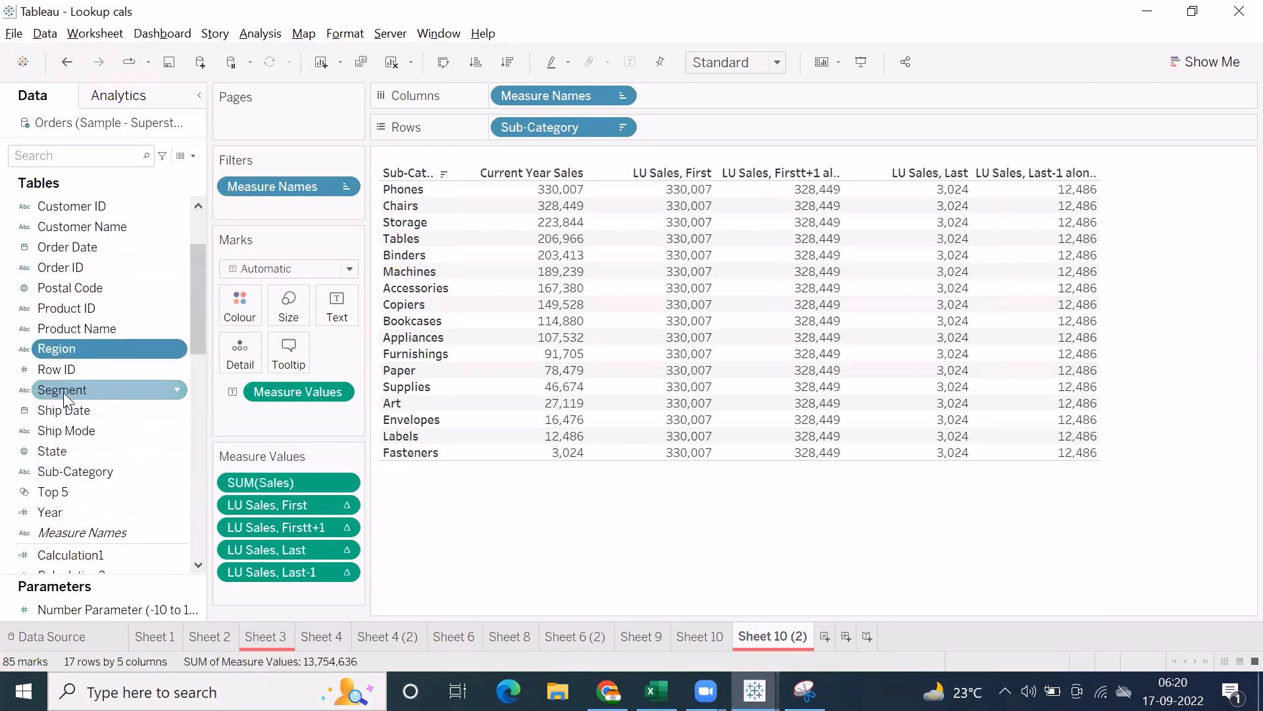
pyautogui.rightClick(55, 347)
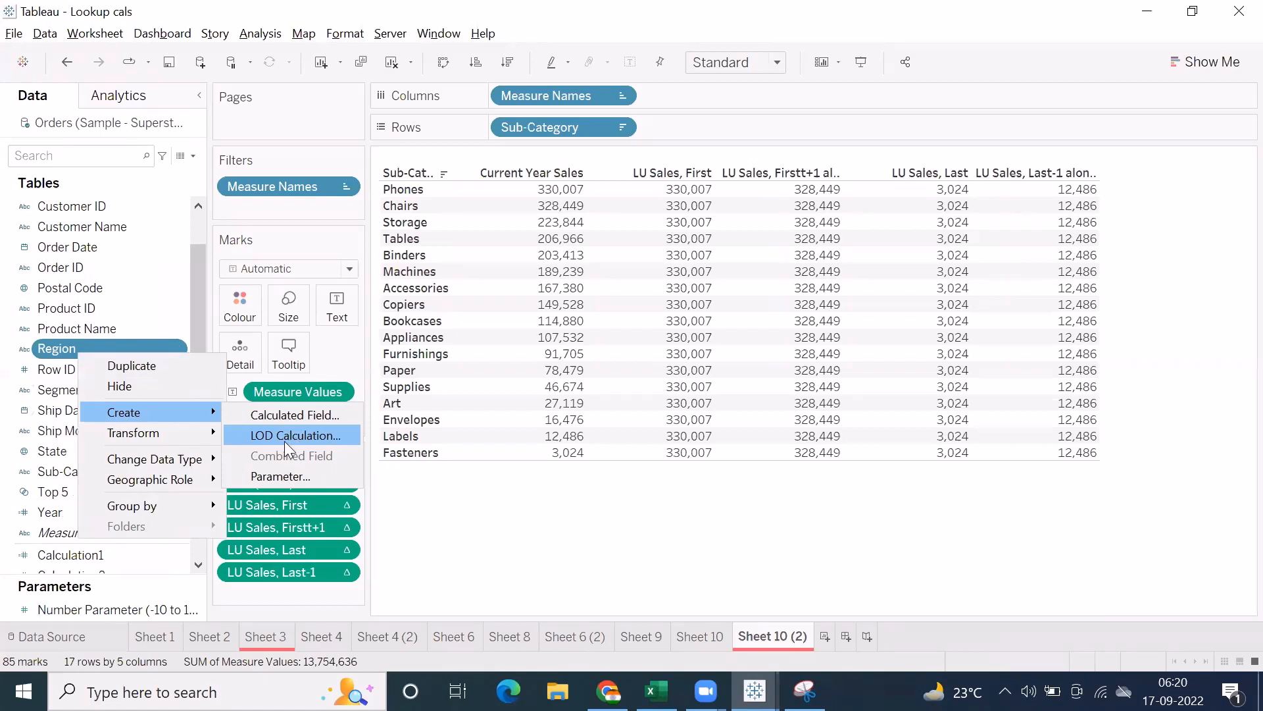
pyautogui.click(295, 436)
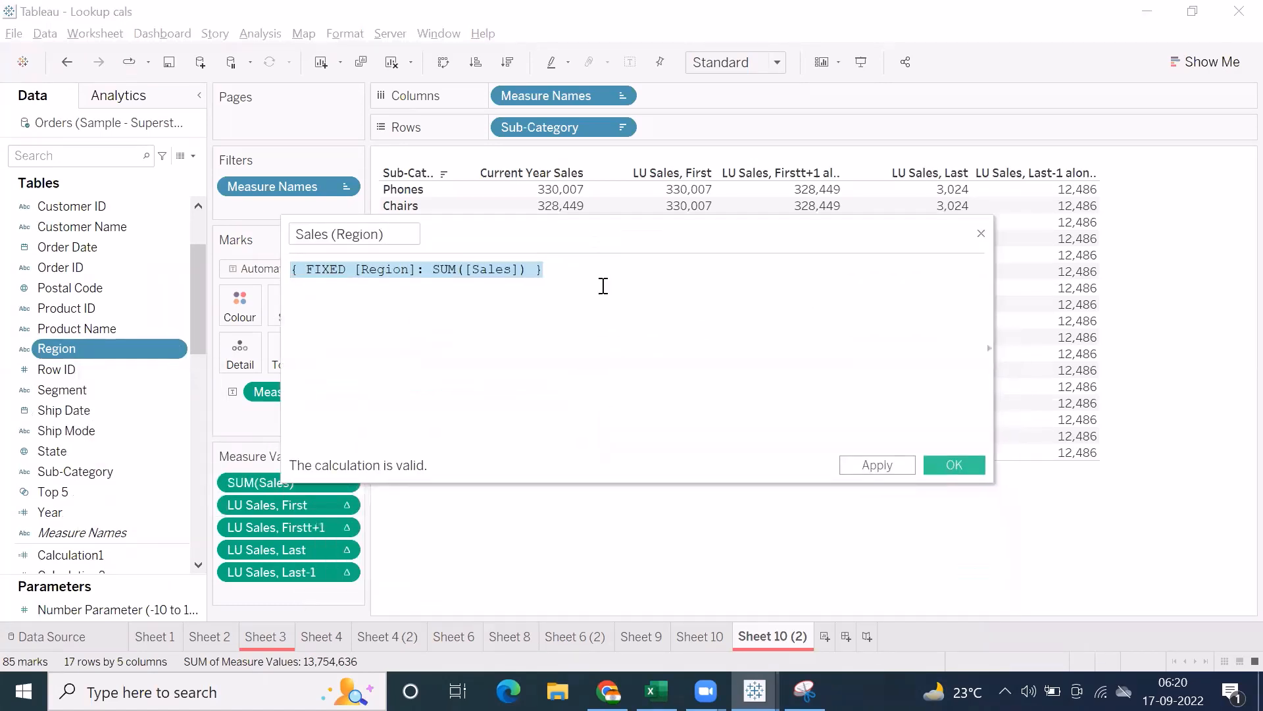
pyautogui.click(321, 268)
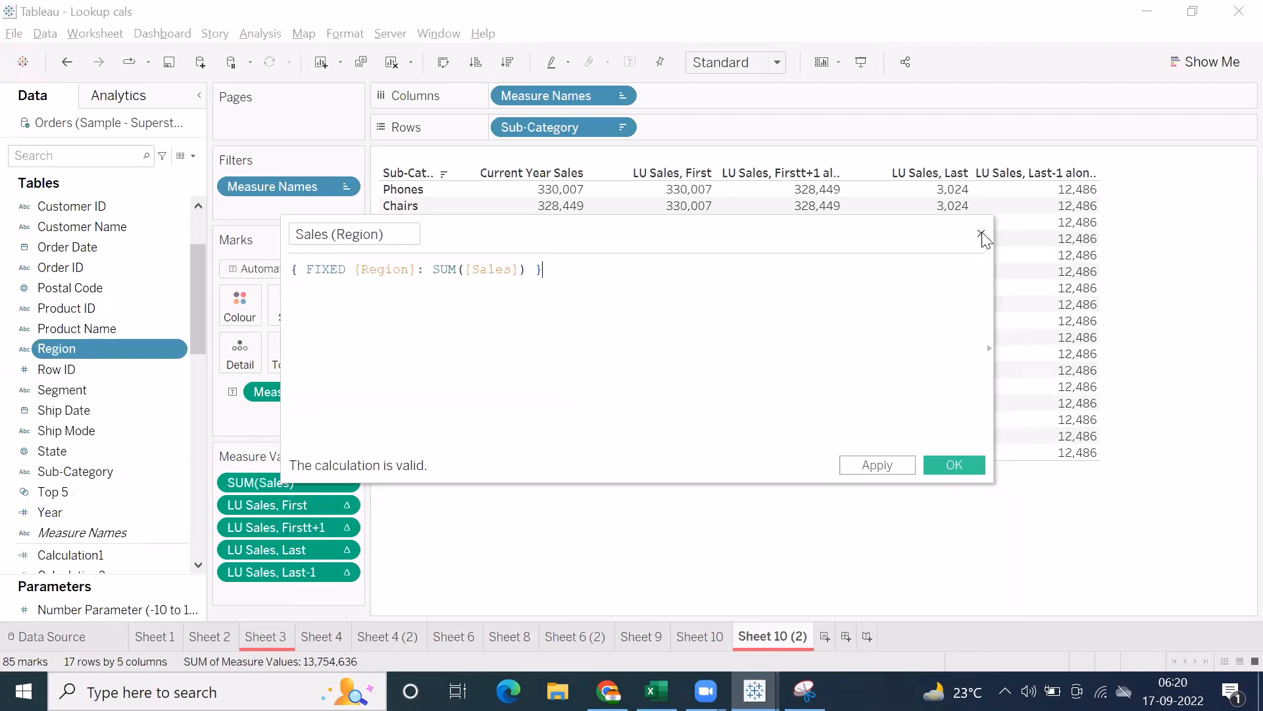
pyautogui.click(954, 465)
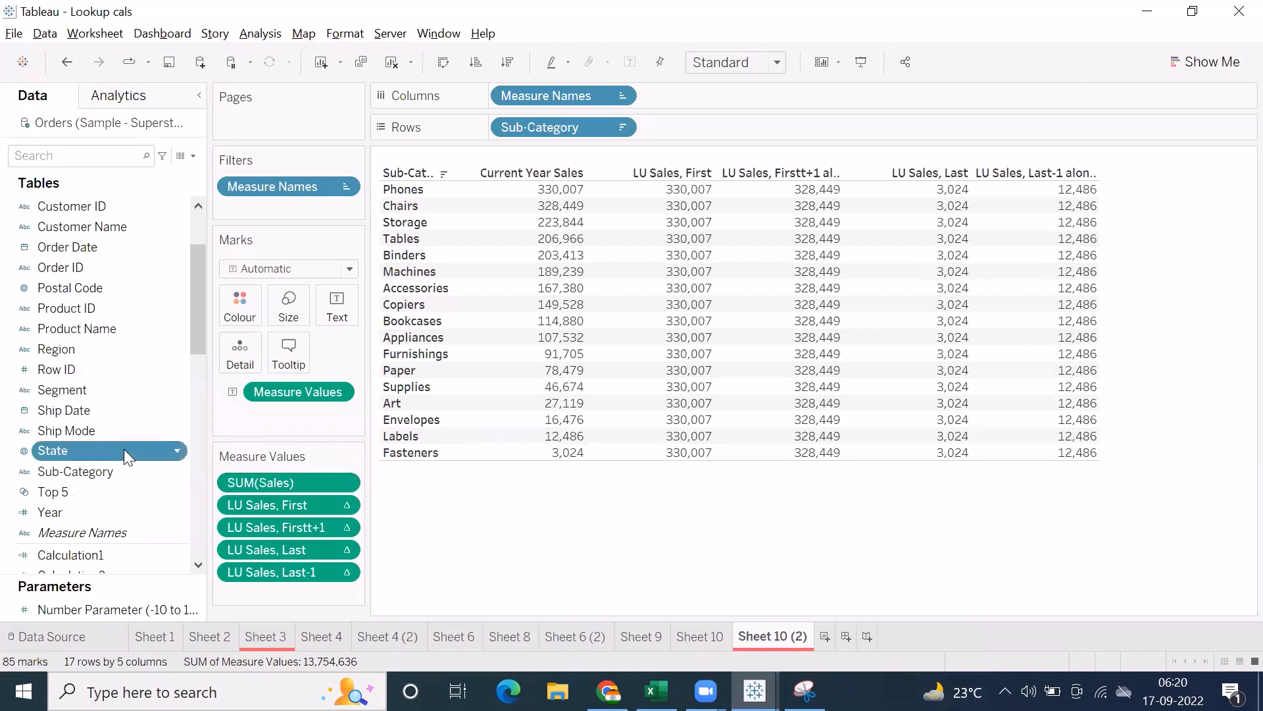
pyautogui.moveTo(116, 456)
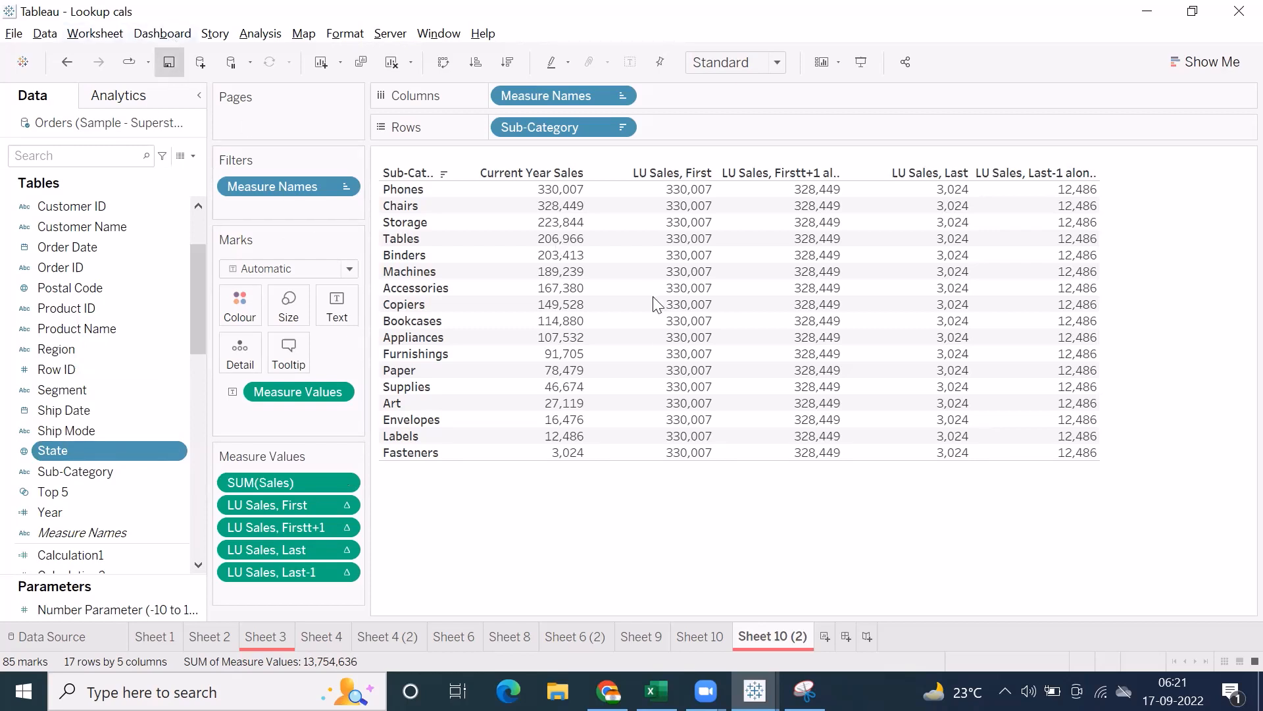
pyautogui.moveTo(587, 500)
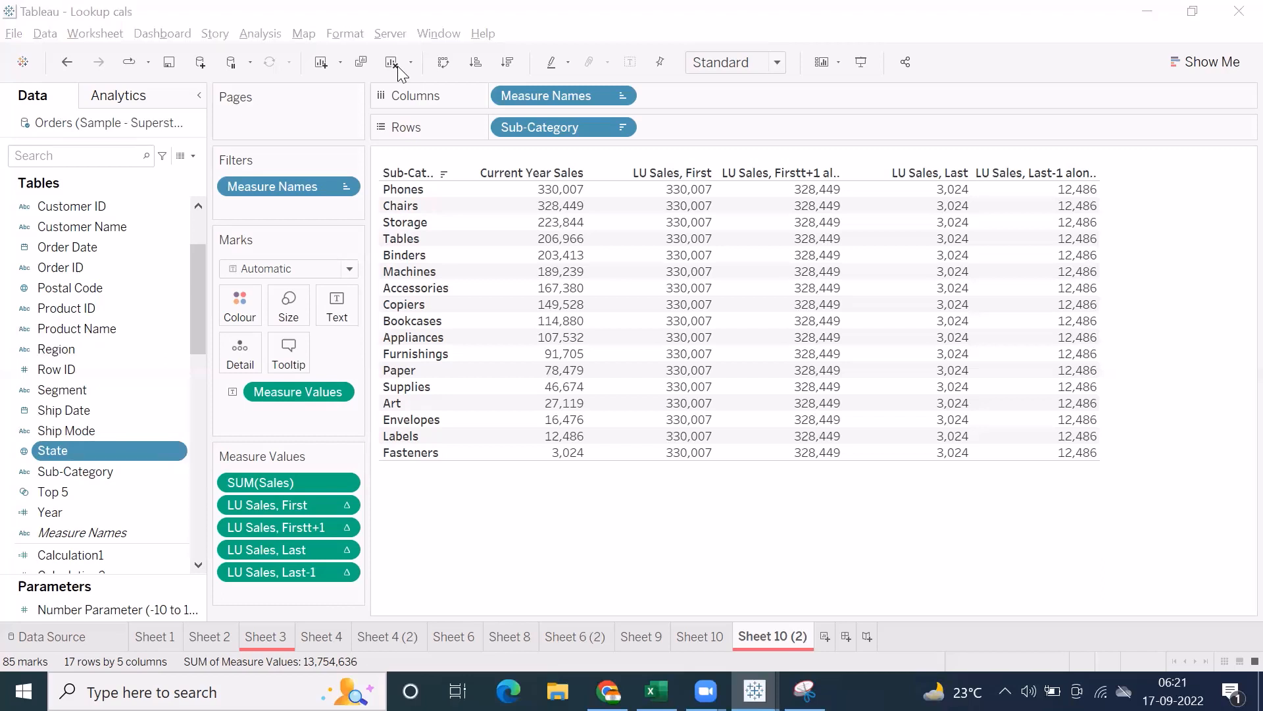
pyautogui.moveTo(774, 109)
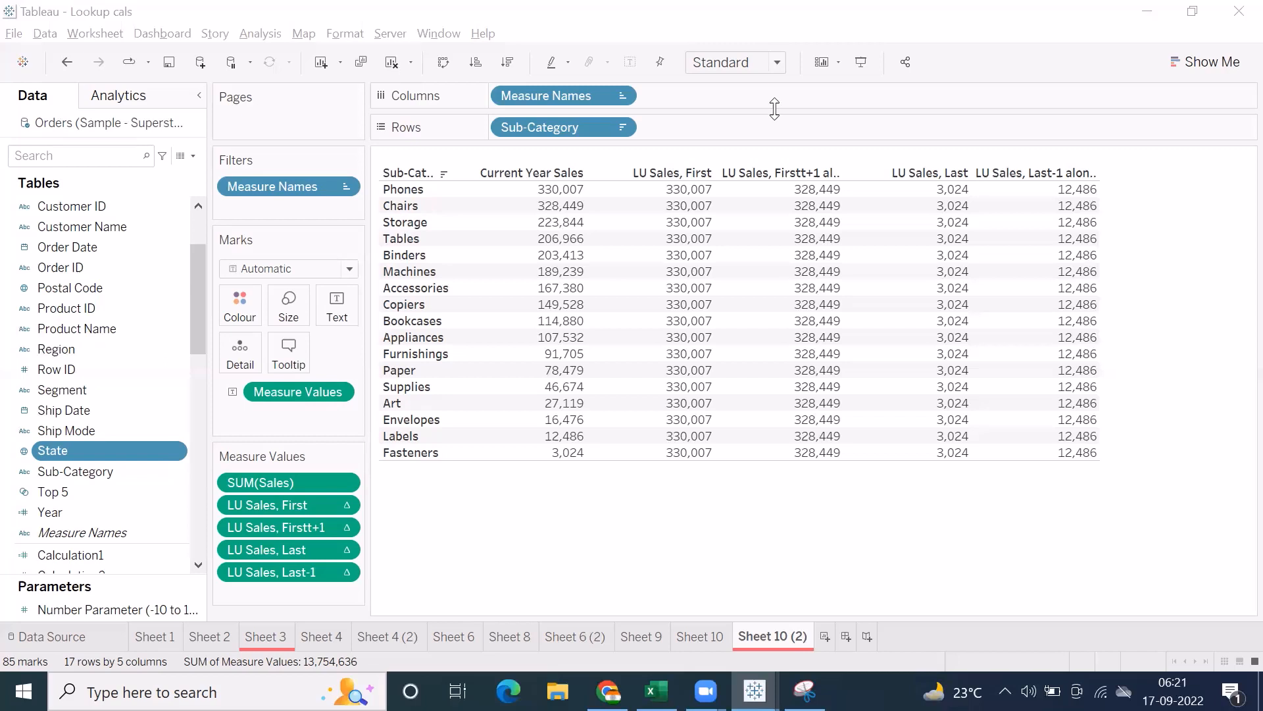
pyautogui.moveTo(739, 142)
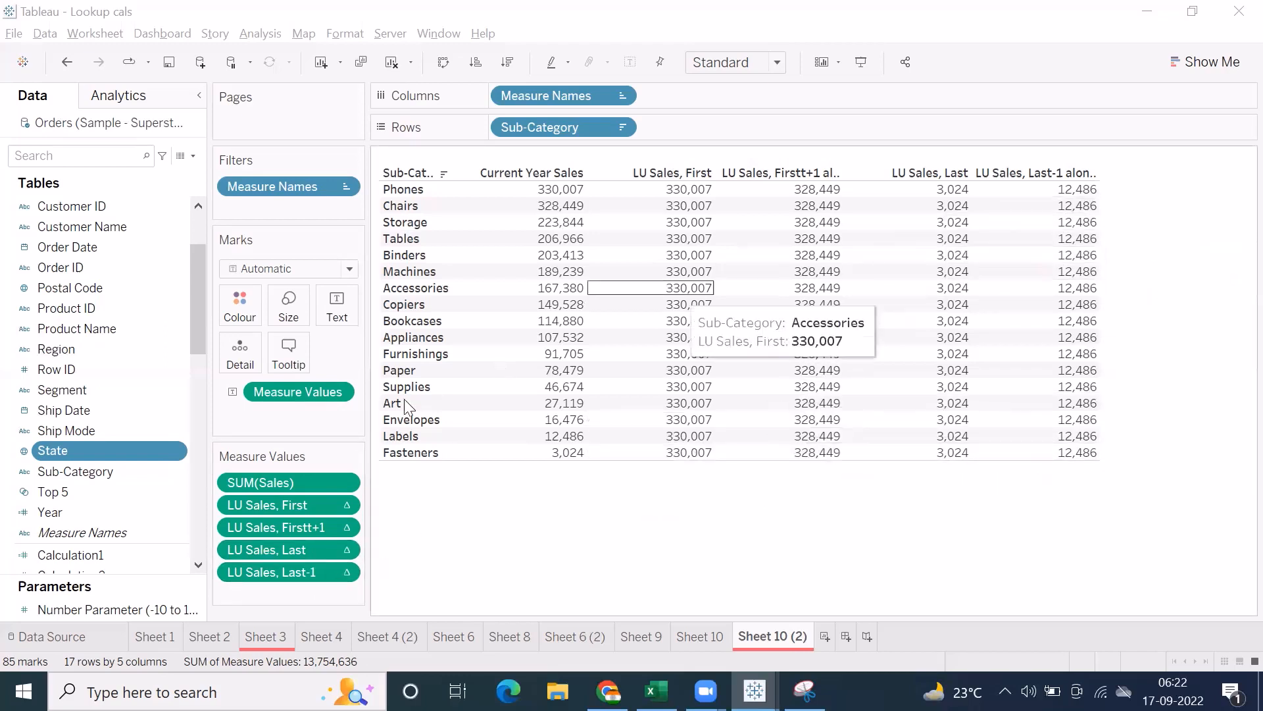
pyautogui.moveTo(581, 193)
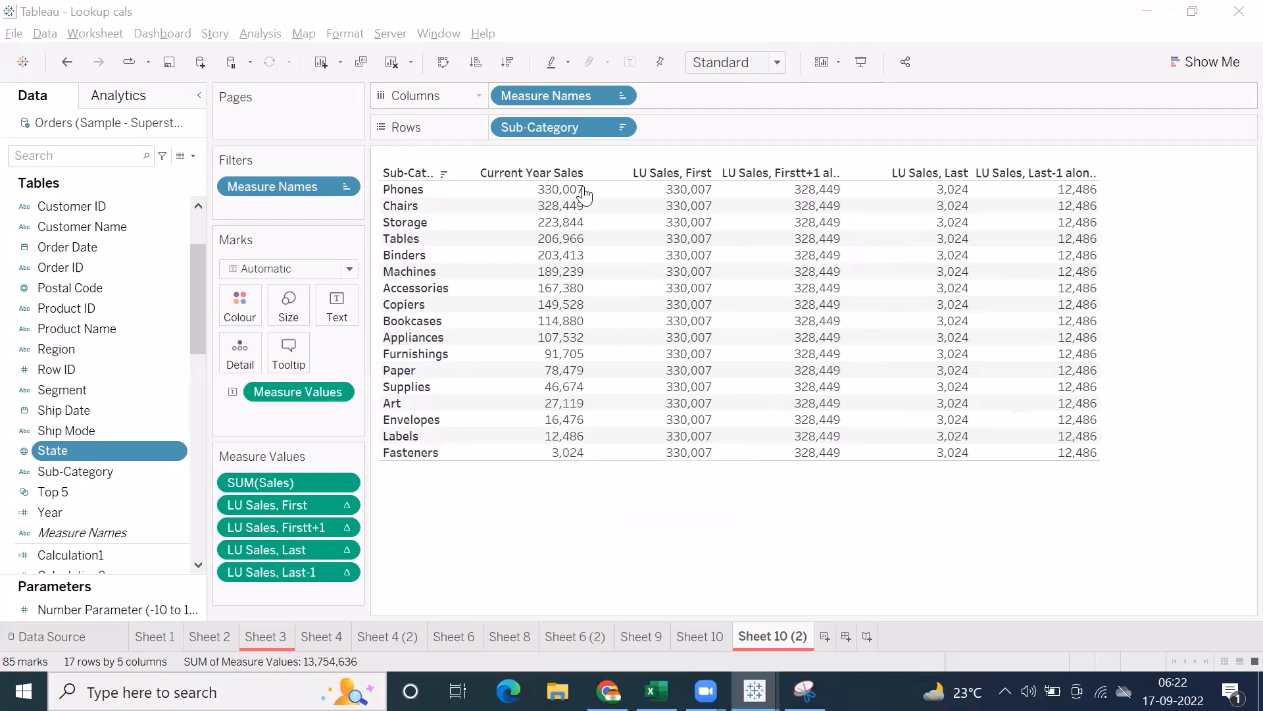